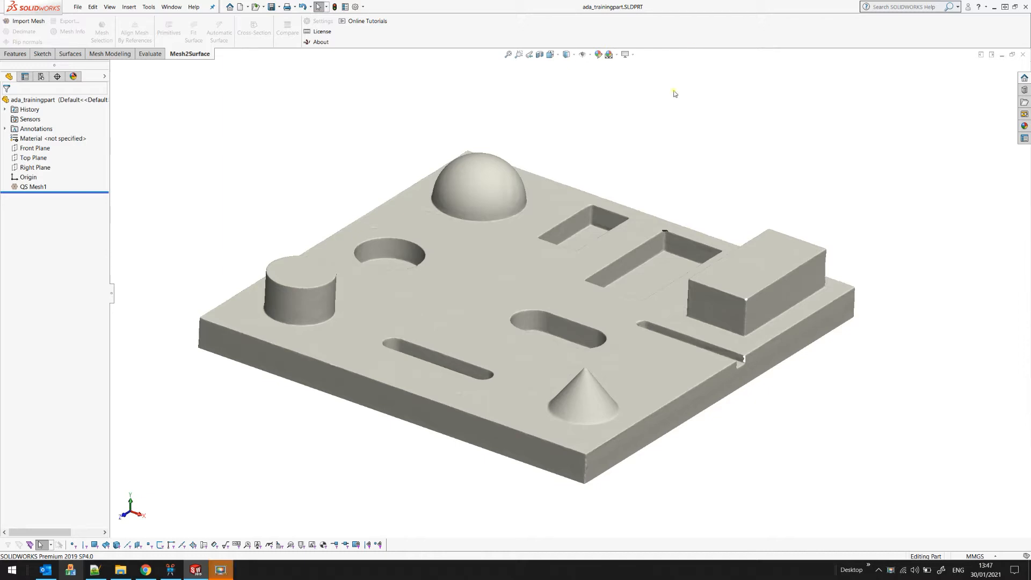
mouse_move(382, 262)
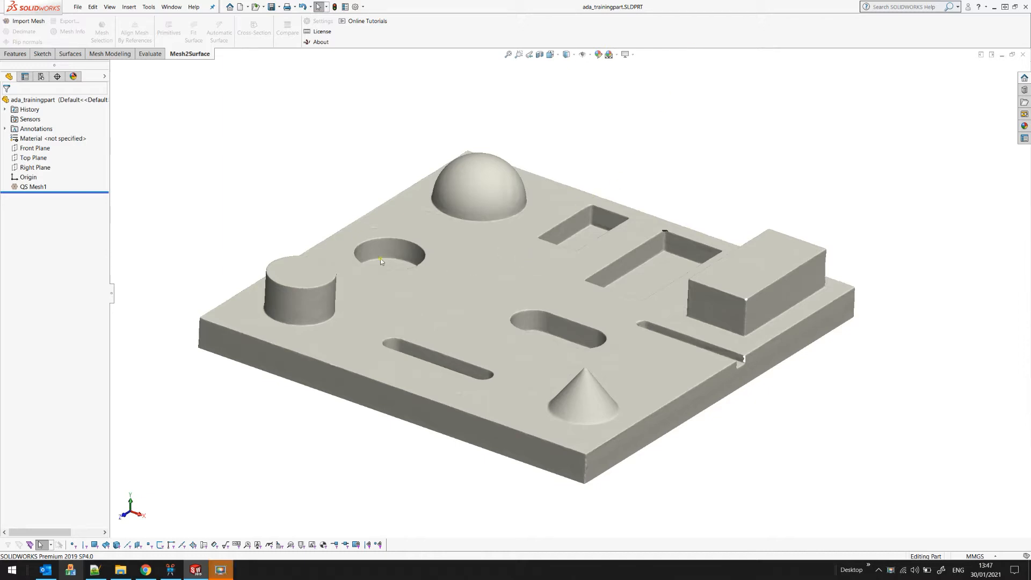
- View the scanned part from the top and front, then orbit to an angled view
click(26, 177)
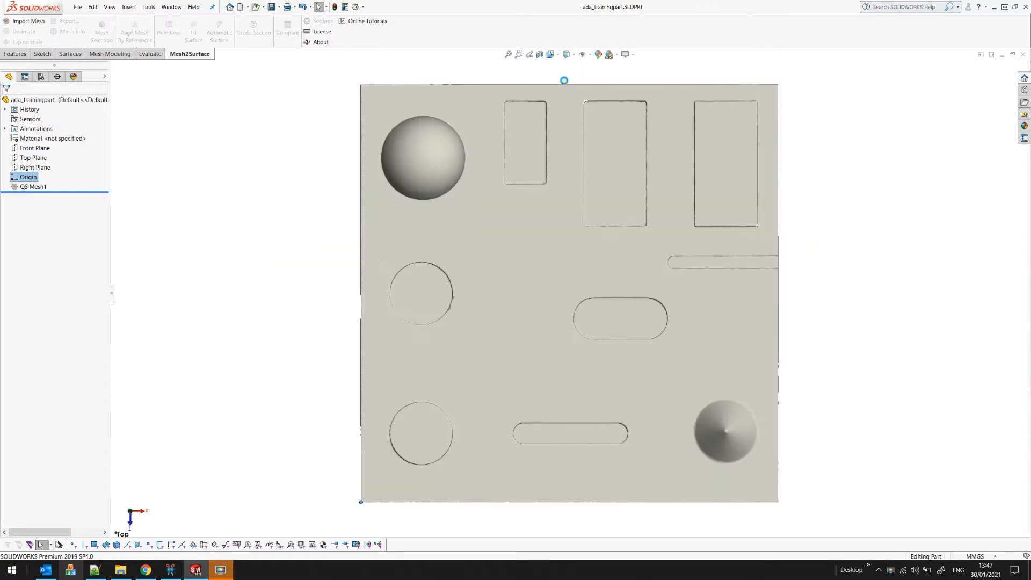
click(551, 53)
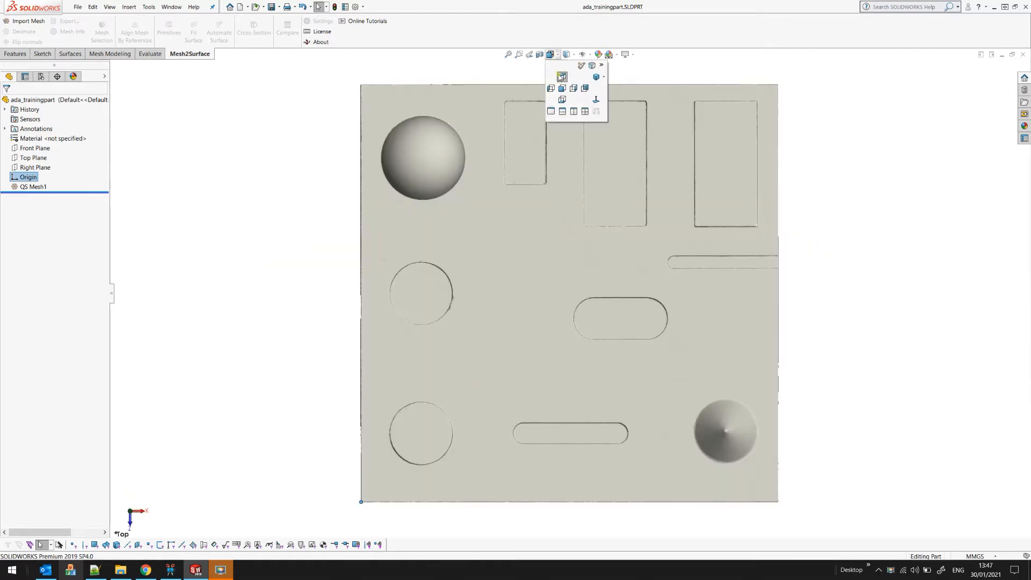
click(561, 88)
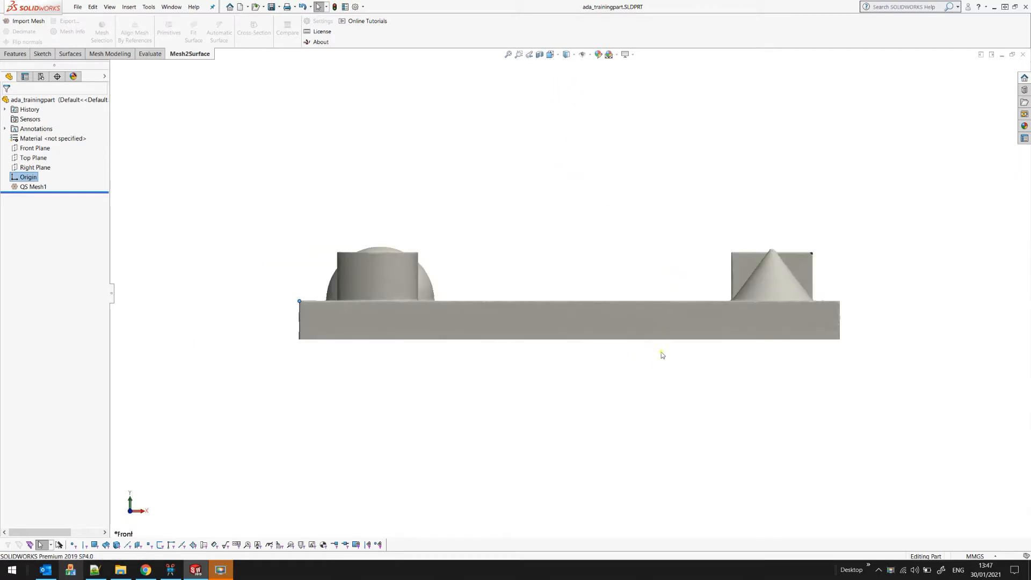
drag(663, 355, 616, 392)
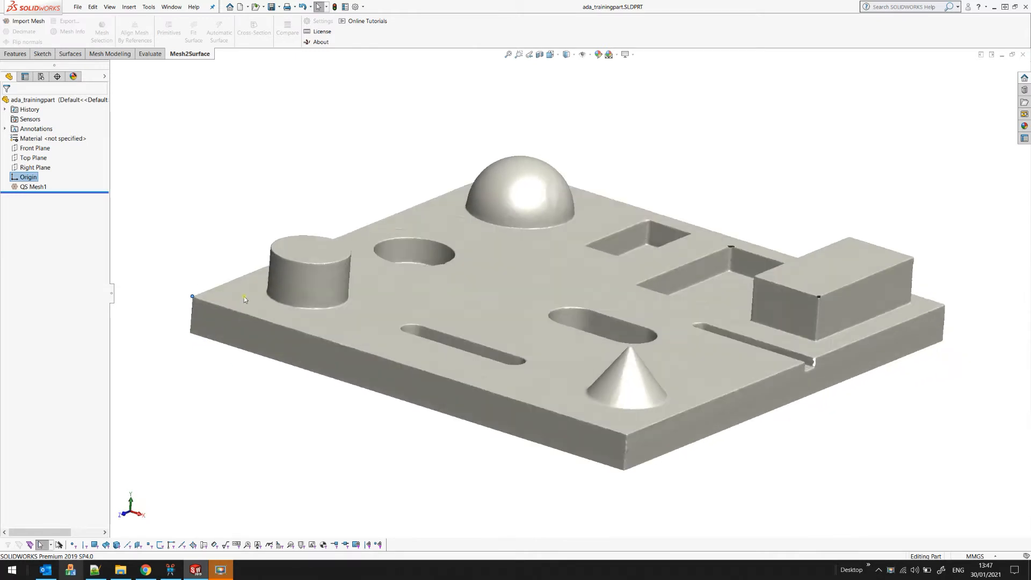
- Select Top Plane, then select the QS Mesh1 body in the FeatureManager tree
click(33, 157)
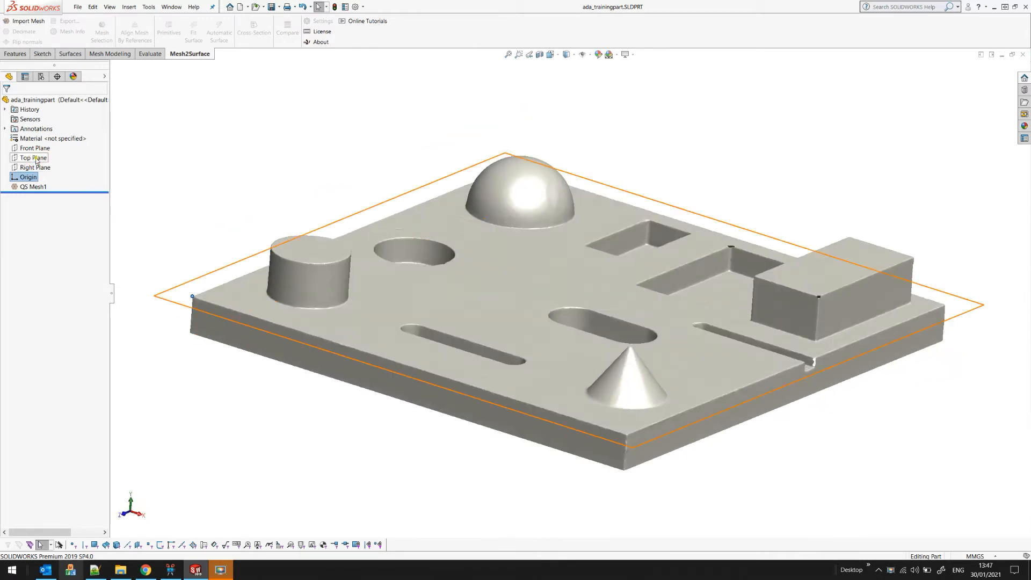
click(30, 157)
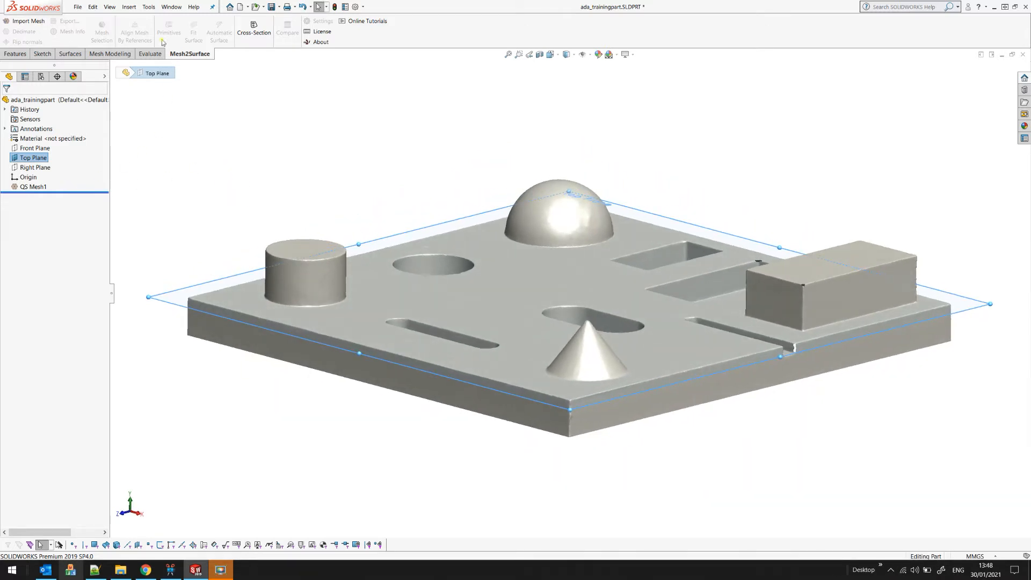
mouse_move(167, 39)
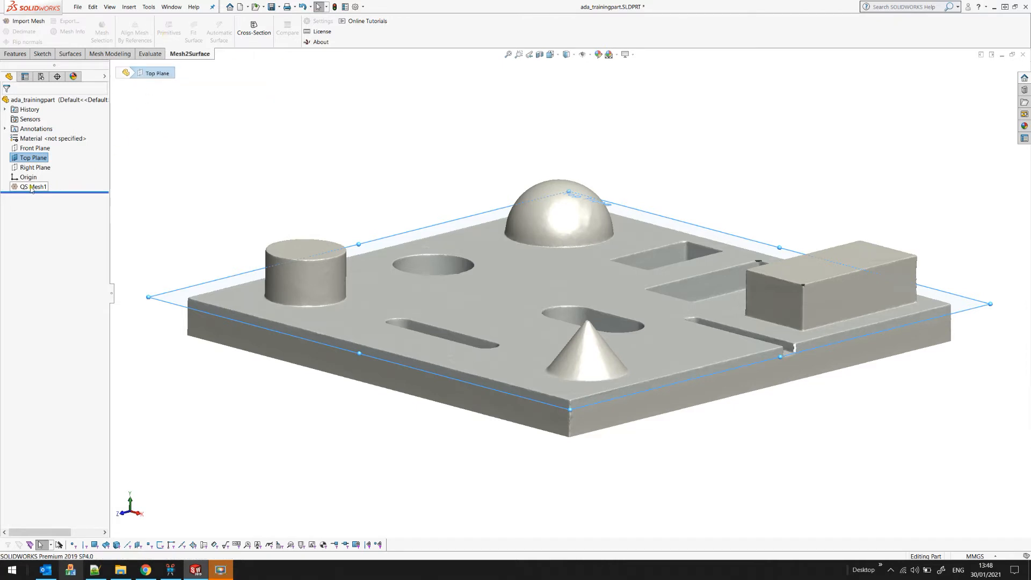
click(32, 186)
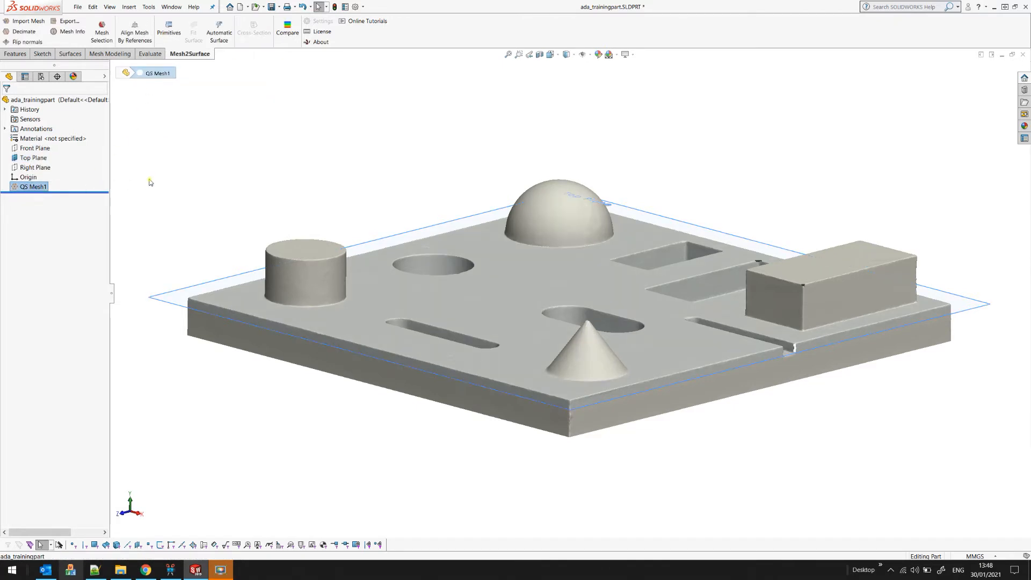
mouse_move(168, 27)
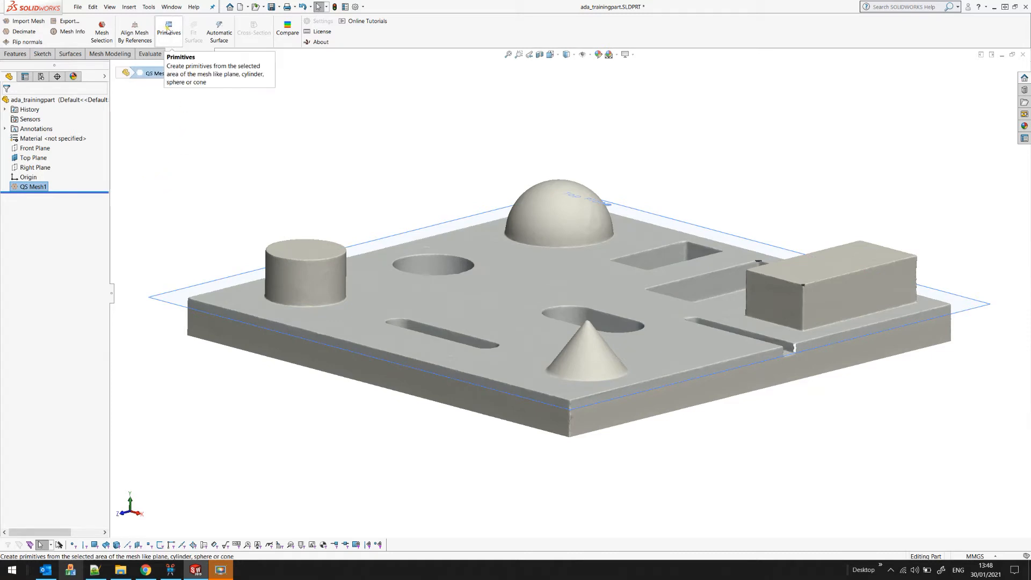
- Open Create Primitives on the mesh to fit a plane to the block's top face
click(169, 27)
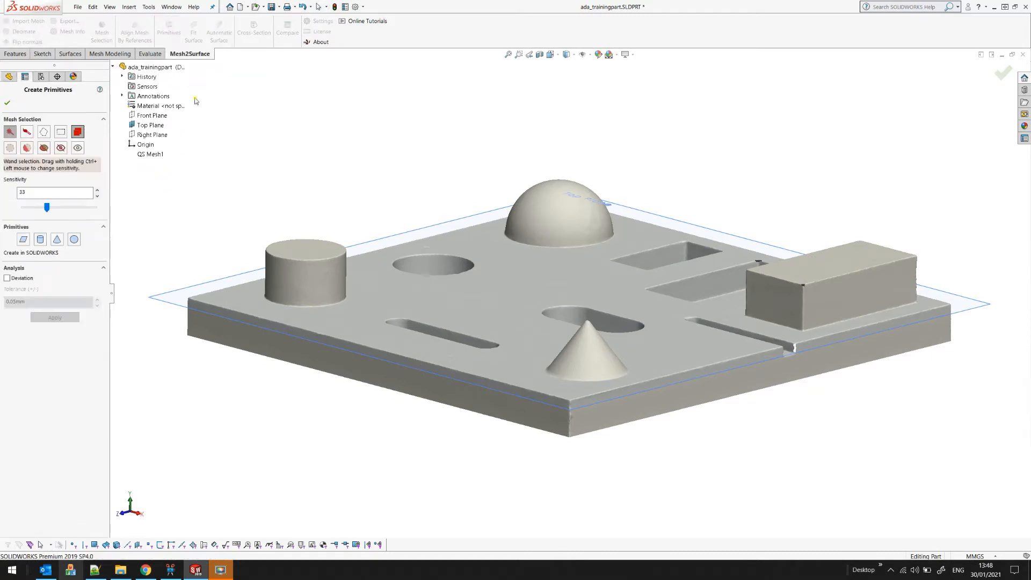
mouse_move(380, 117)
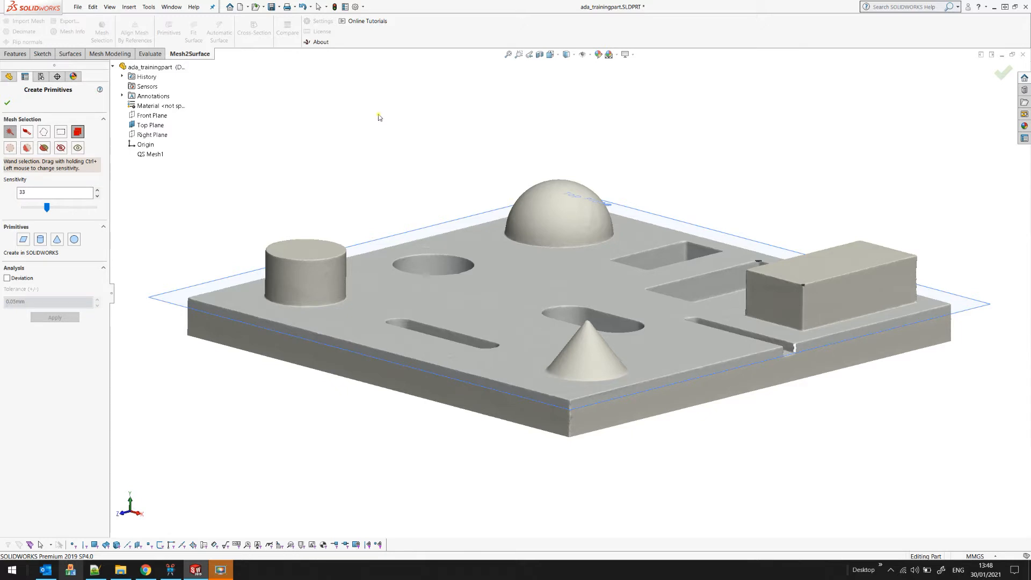
click(152, 154)
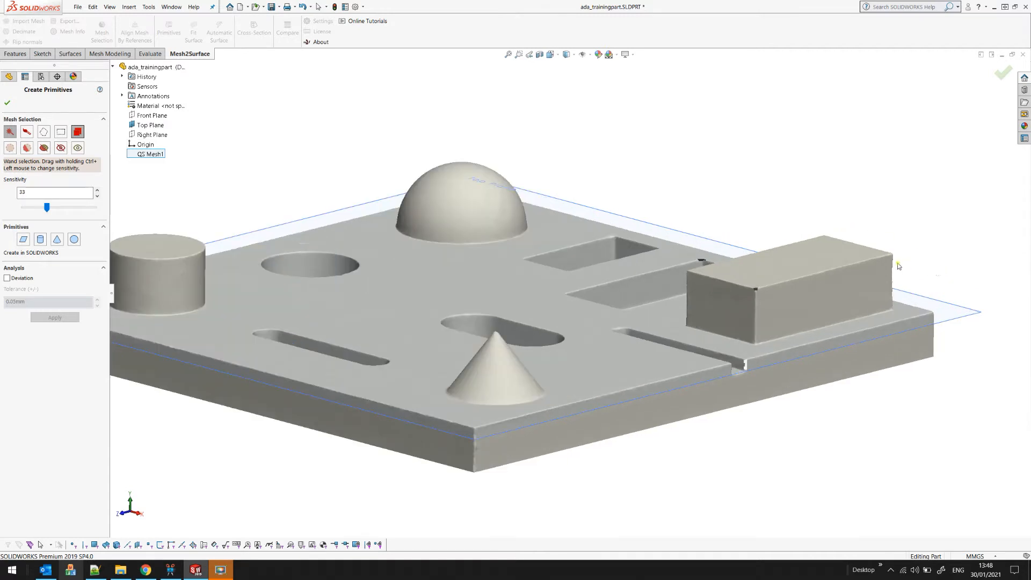
mouse_move(831, 256)
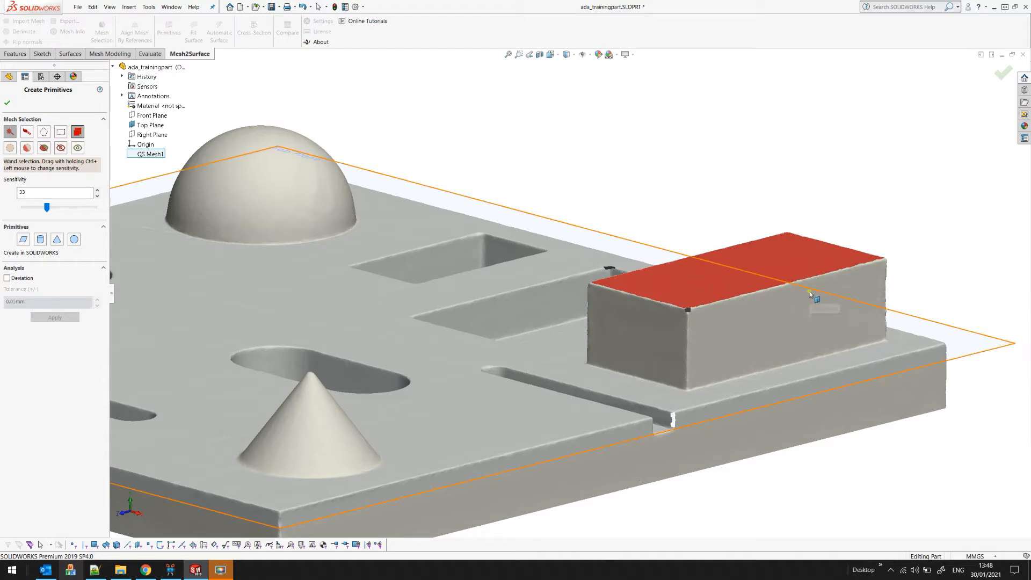
mouse_move(809, 295)
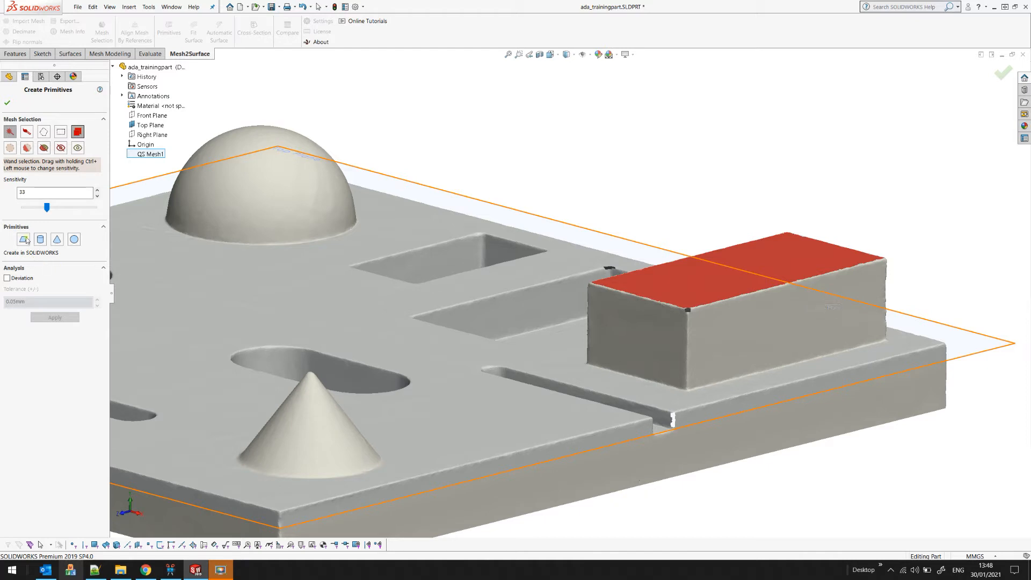
mouse_move(23, 239)
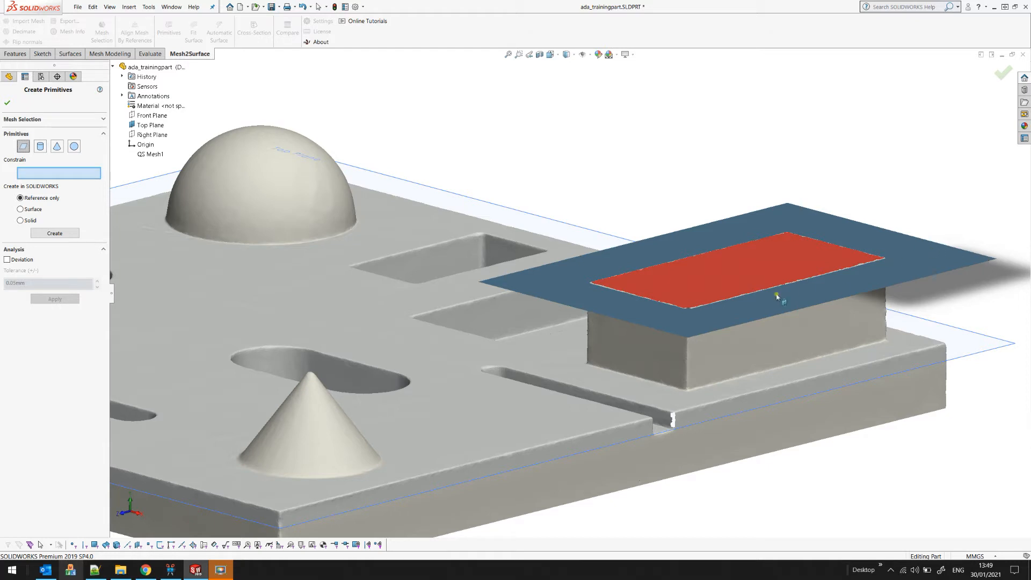
mouse_move(680, 341)
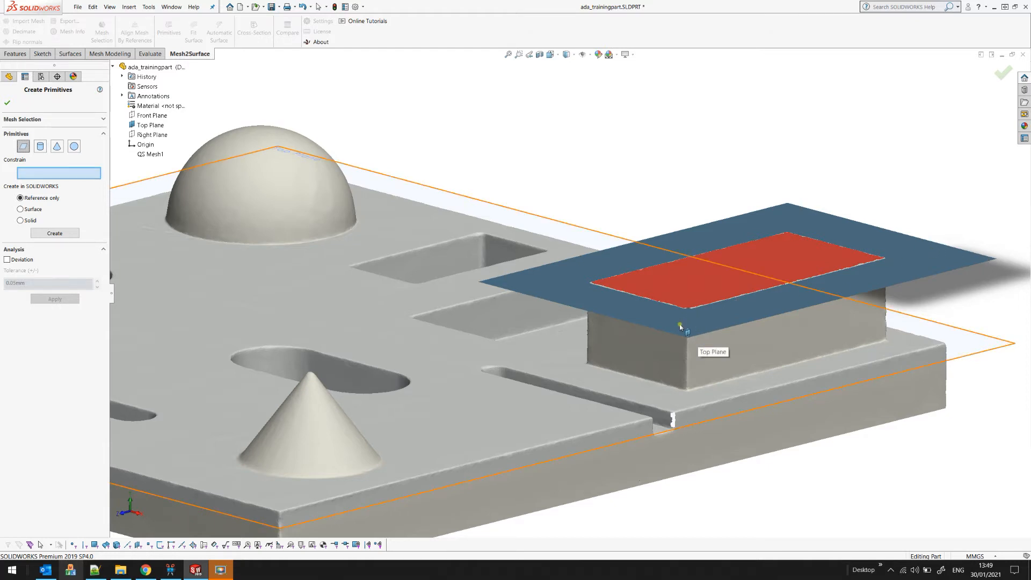
mouse_move(17, 263)
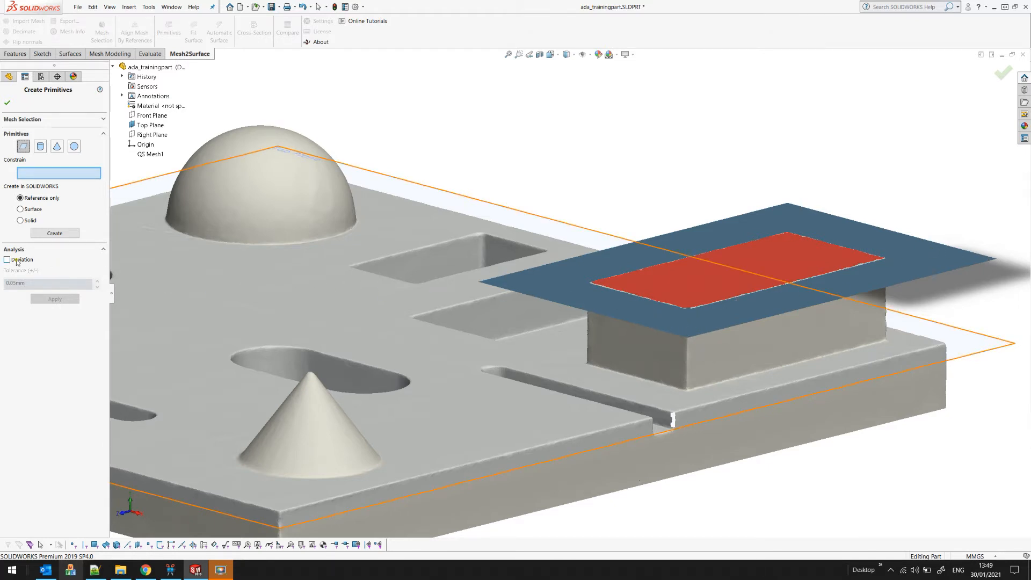
mouse_move(17, 259)
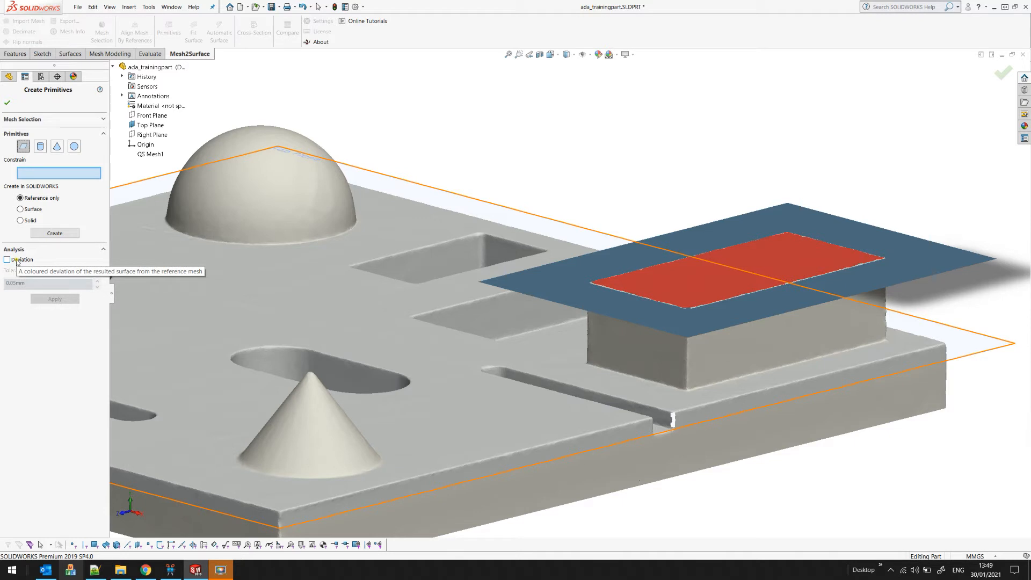
- Show the plane-fit deviation map at 0.02 mm tolerance and zoom out over the part
click(8, 259)
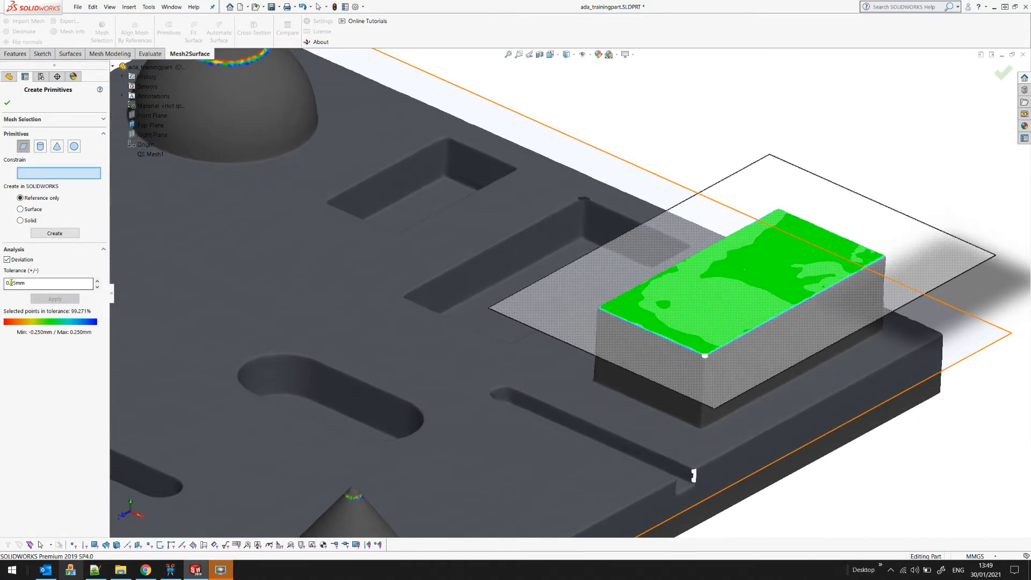
text(0.020)
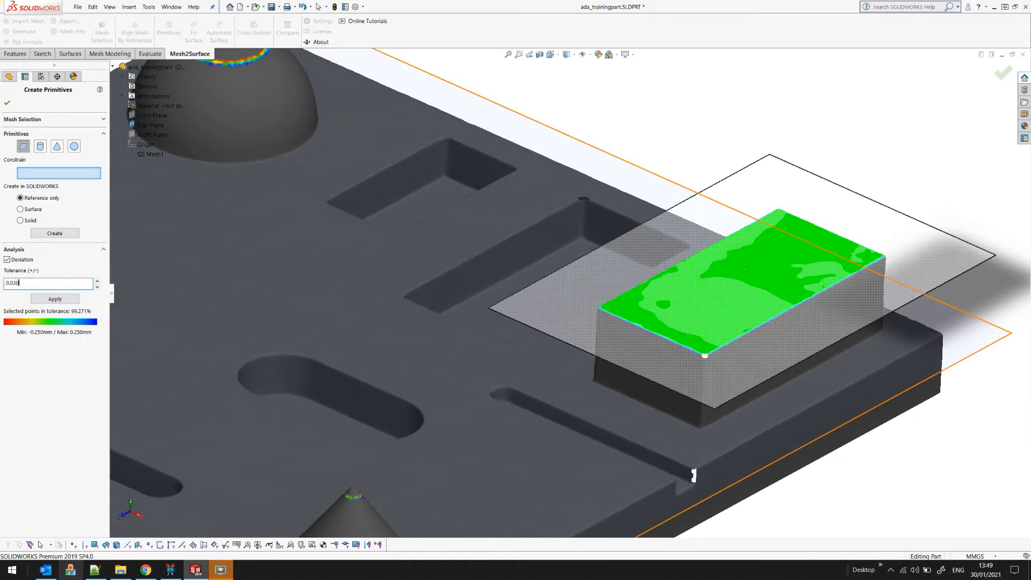
click(54, 299)
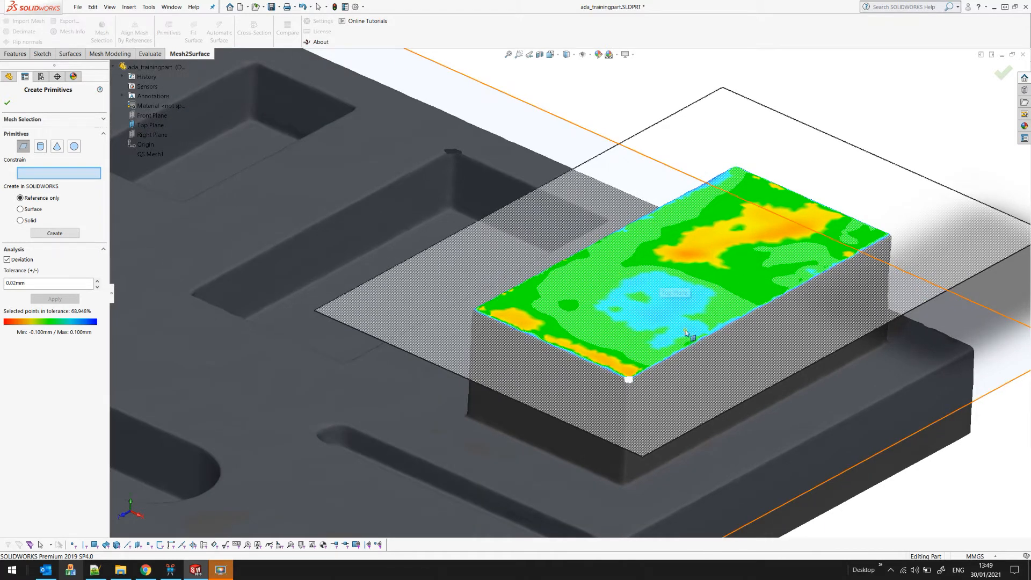
drag(686, 331, 569, 256)
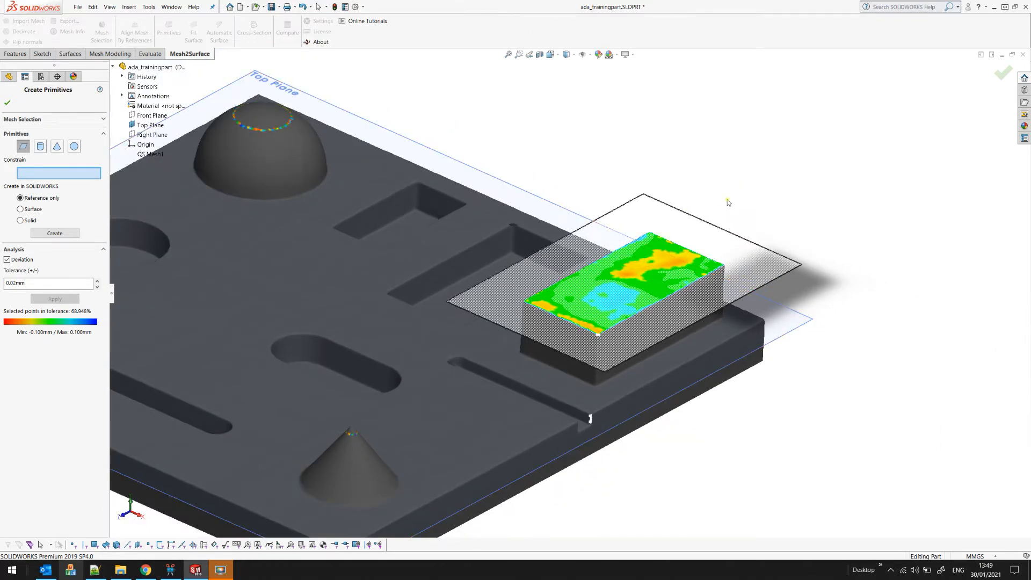
mouse_move(747, 197)
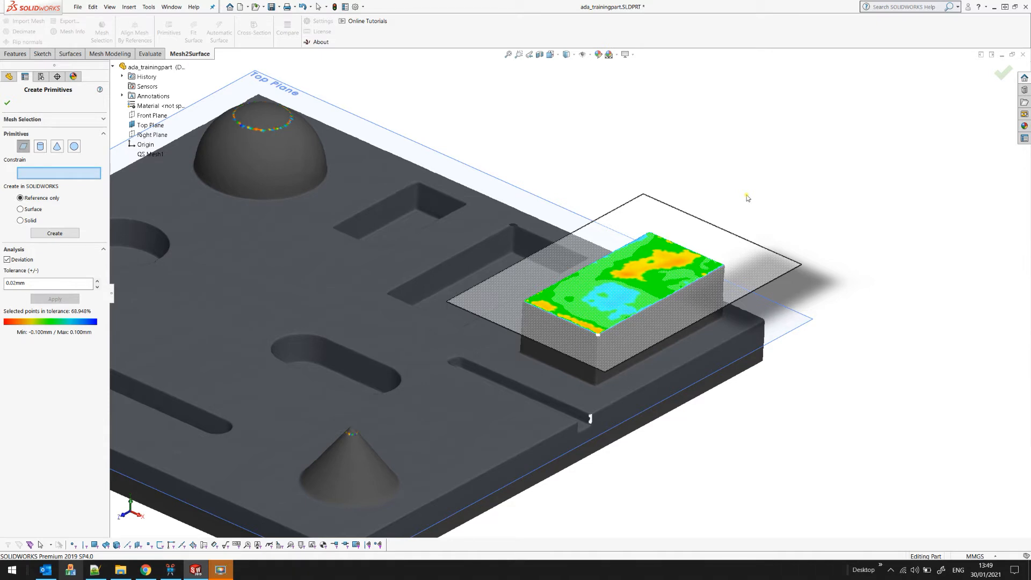
mouse_move(762, 185)
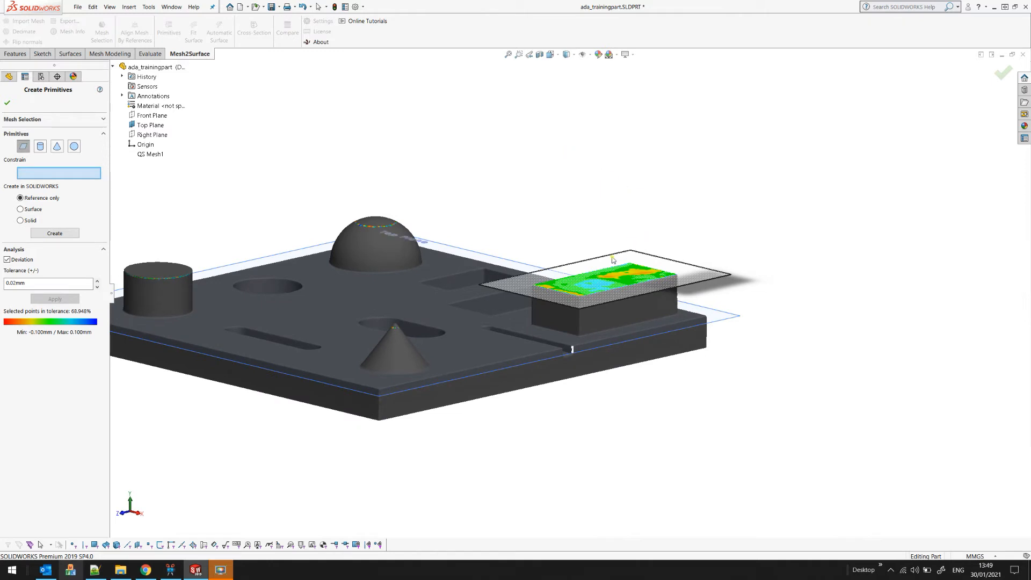
mouse_move(545, 364)
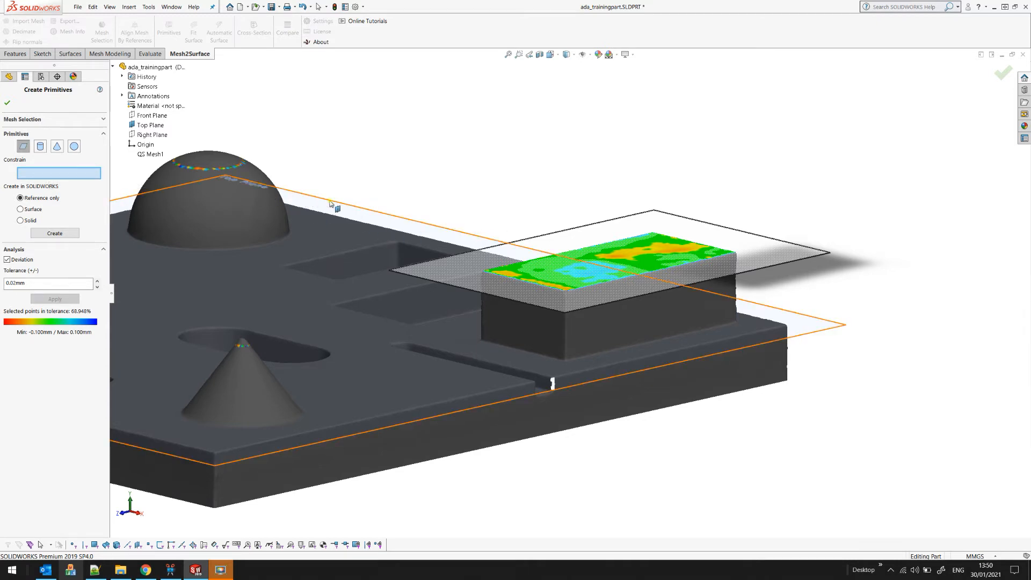
- Set the top-face plane fit's constraint to Top Plane
click(151, 125)
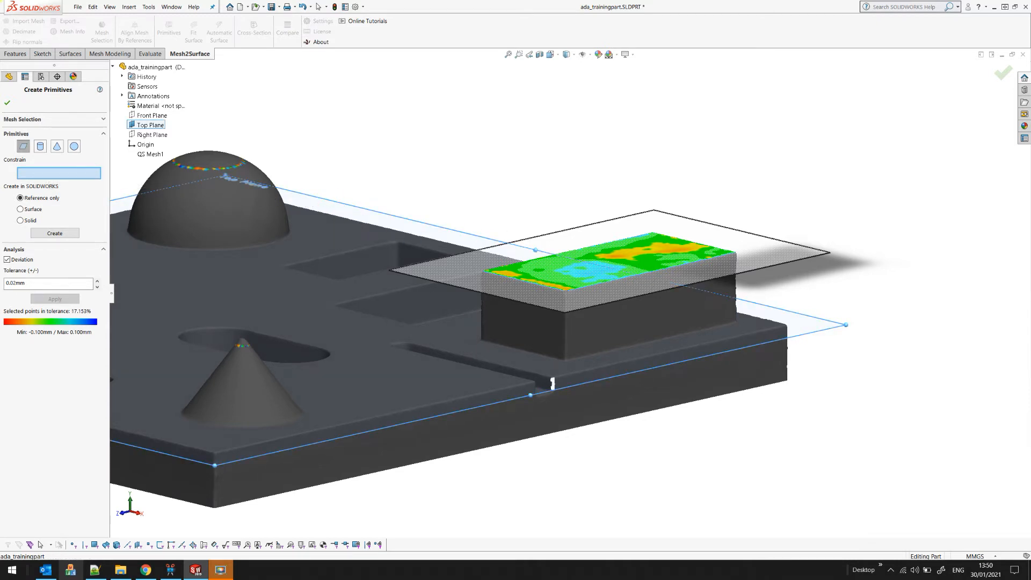
click(146, 124)
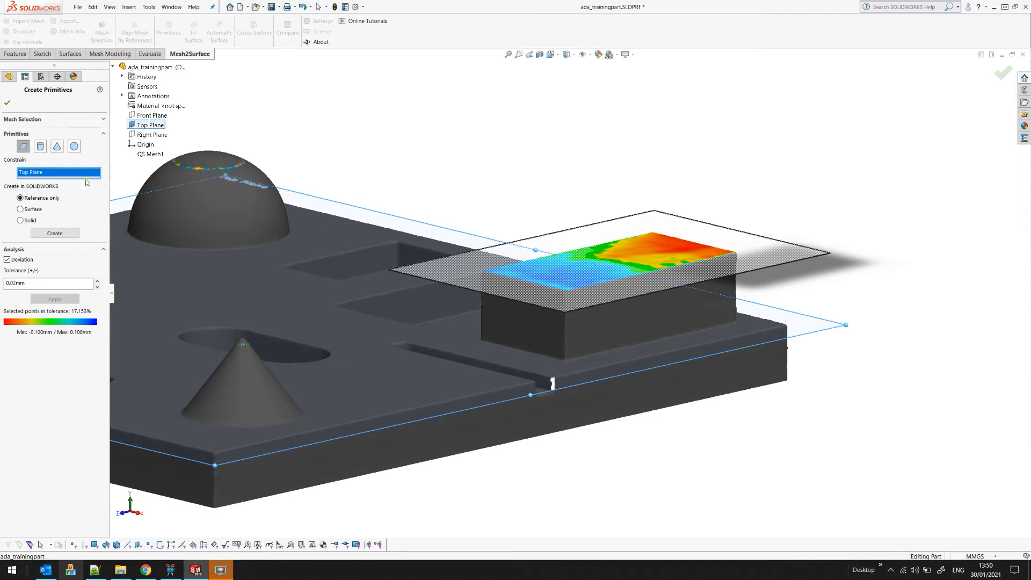
mouse_move(299, 184)
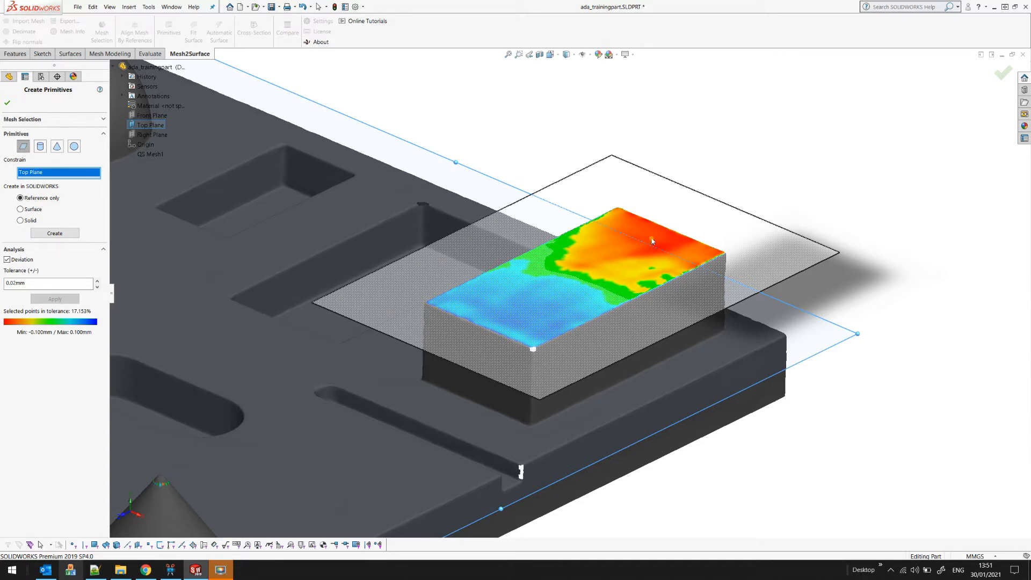
mouse_move(519, 319)
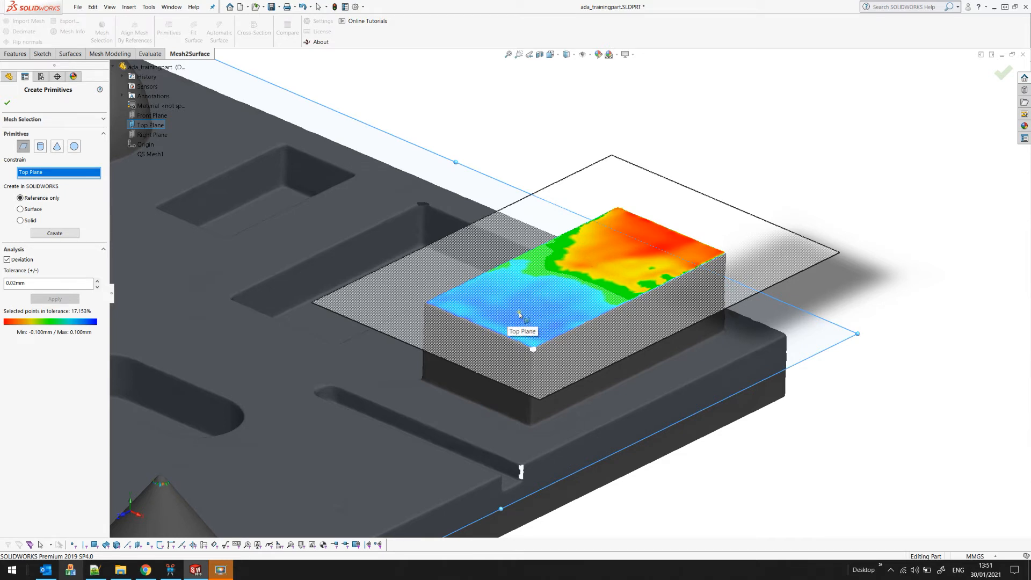
mouse_move(589, 307)
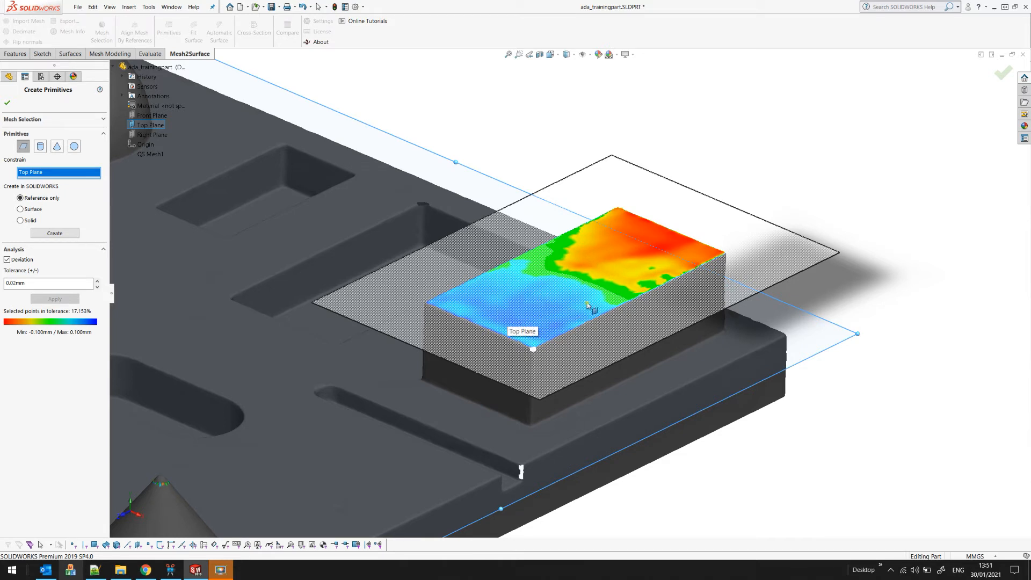
mouse_move(790, 146)
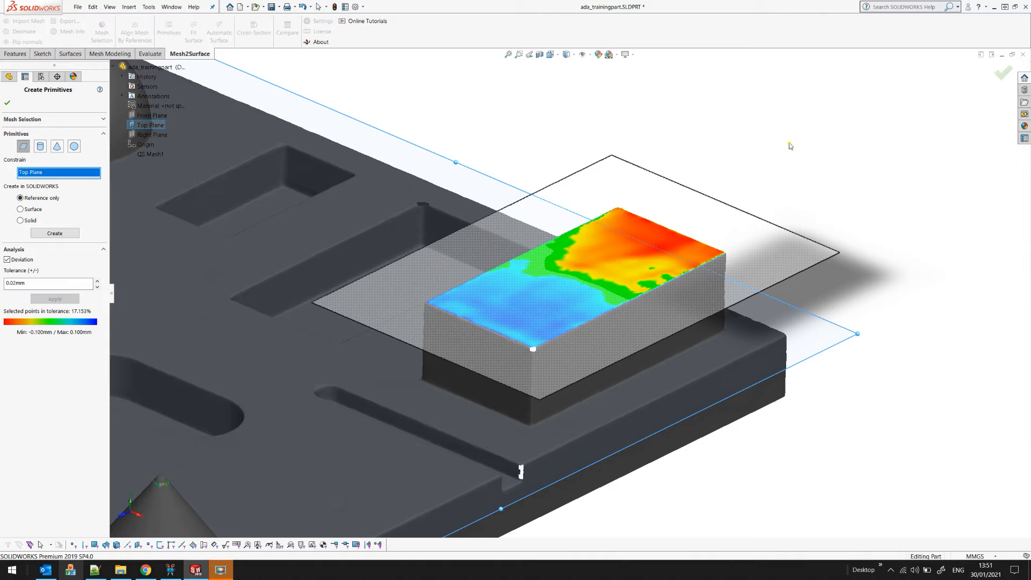
mouse_move(600, 187)
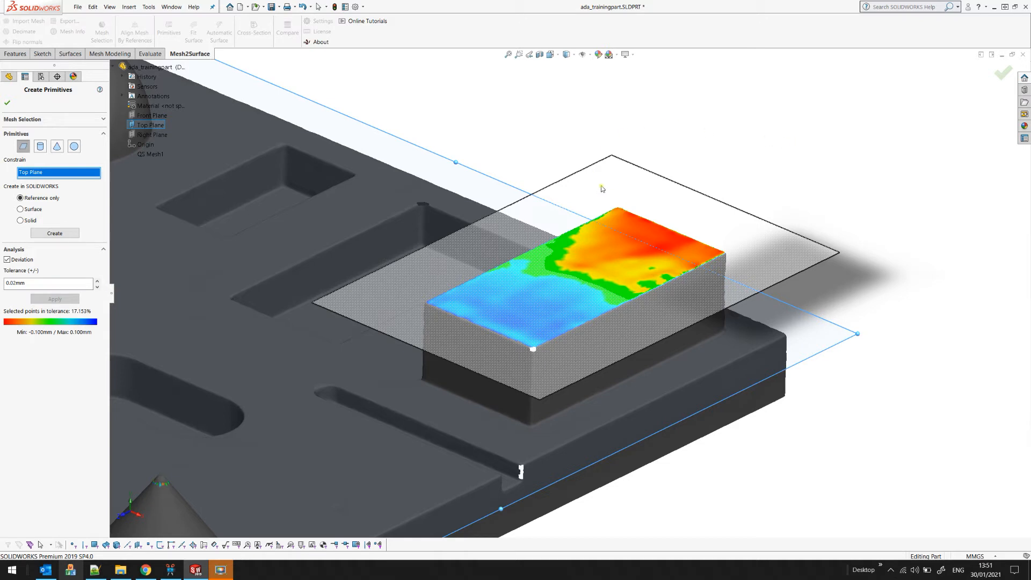
mouse_move(139, 247)
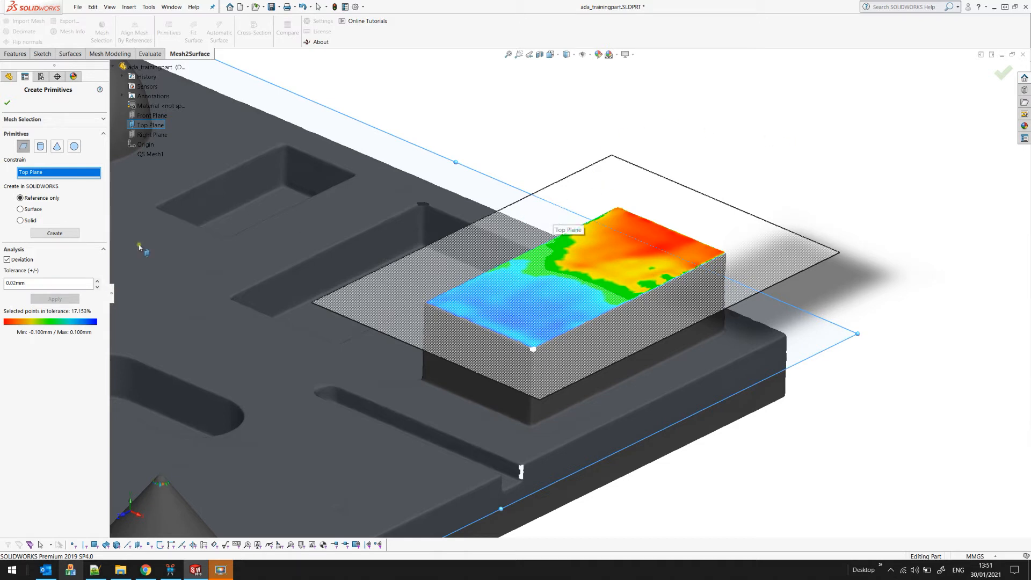
mouse_move(31, 220)
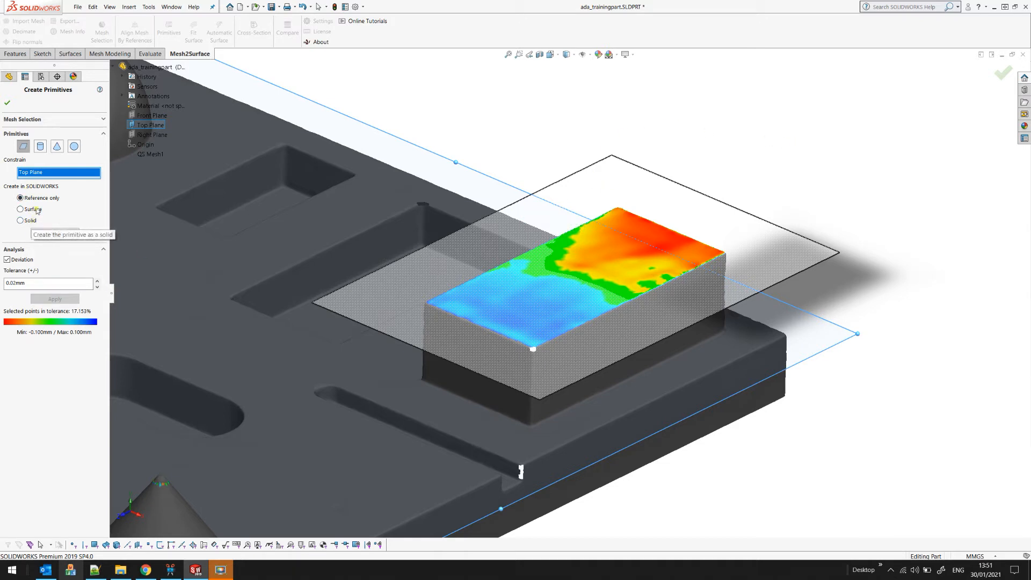
mouse_move(21, 197)
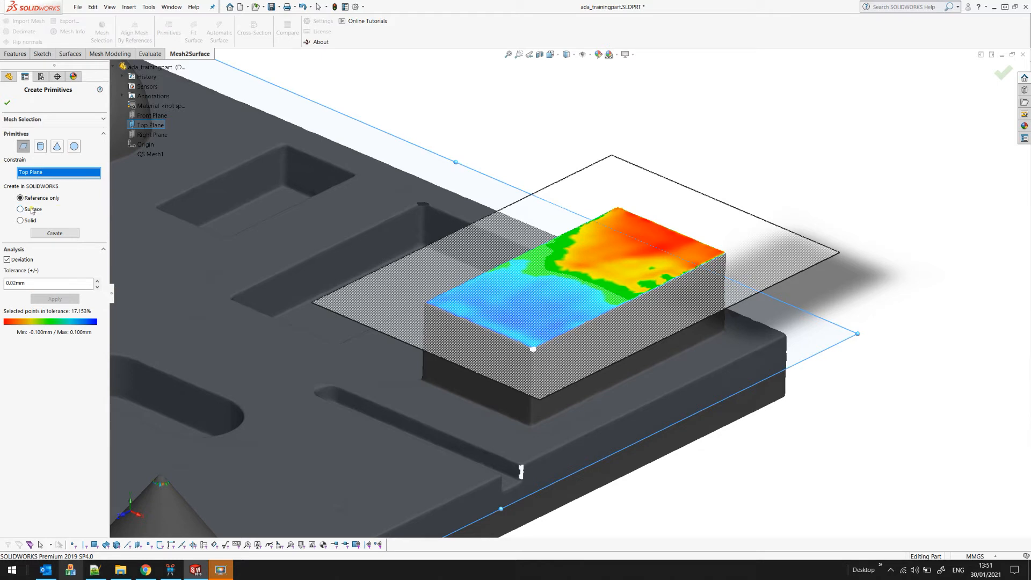
mouse_move(34, 209)
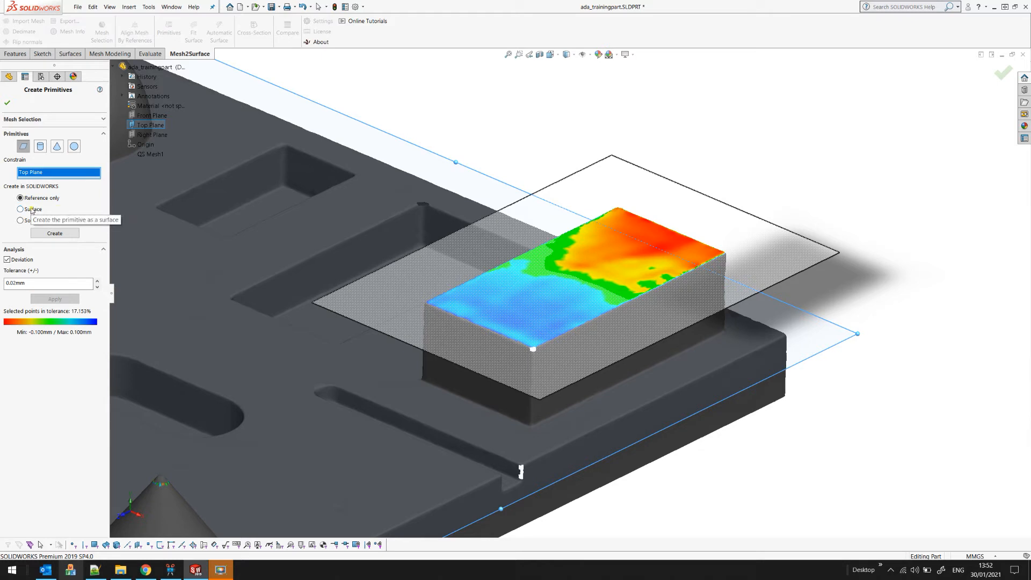
mouse_move(482, 327)
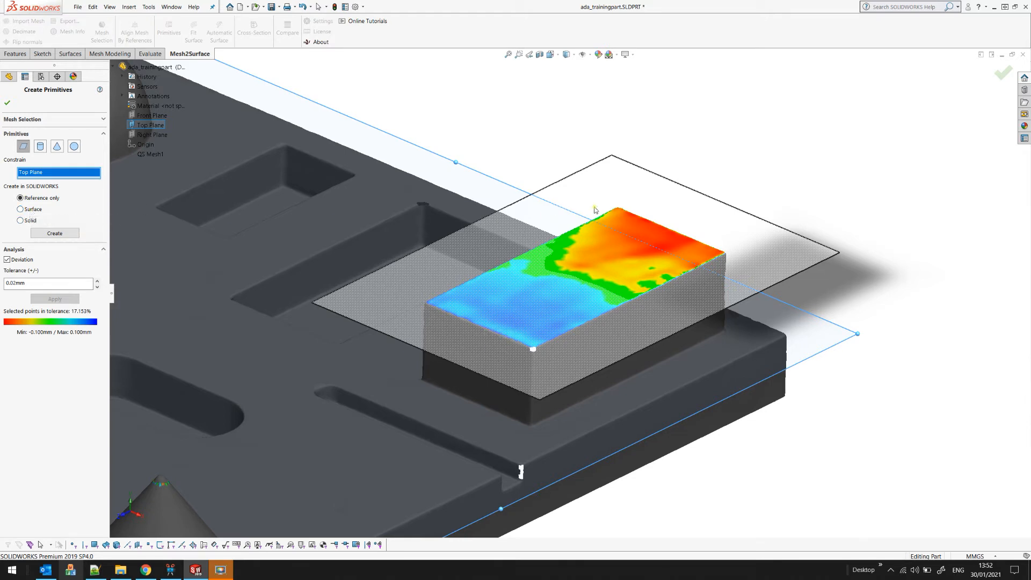
mouse_move(61, 202)
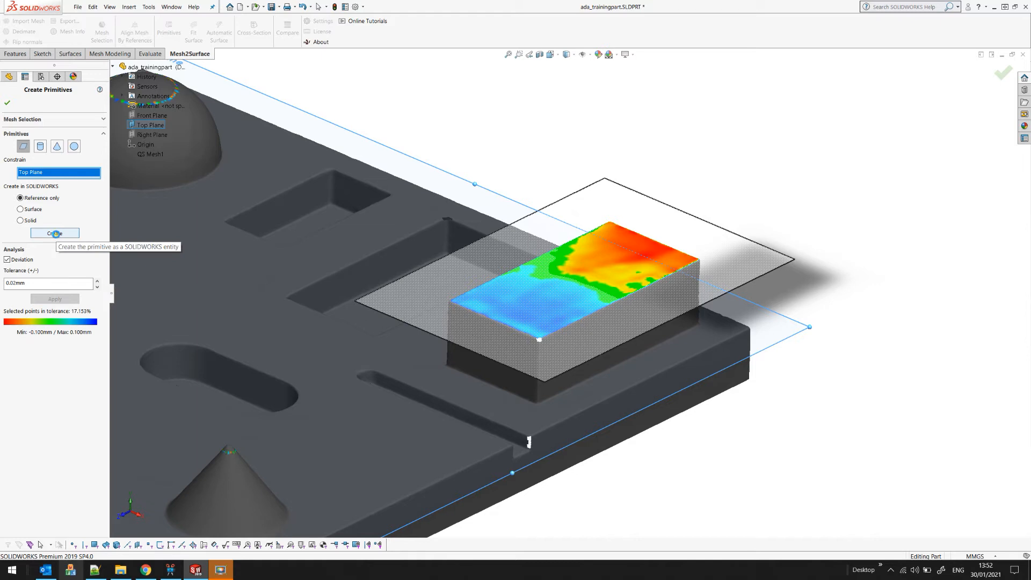
- Create the fitted plane as a reference-only feature and select the cylinder's curved side
click(55, 233)
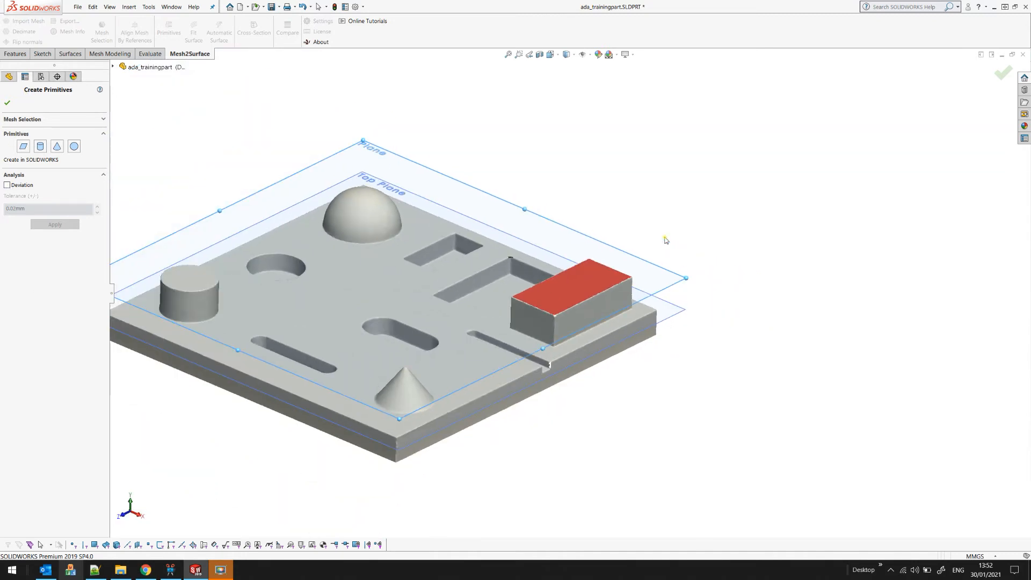
mouse_move(581, 247)
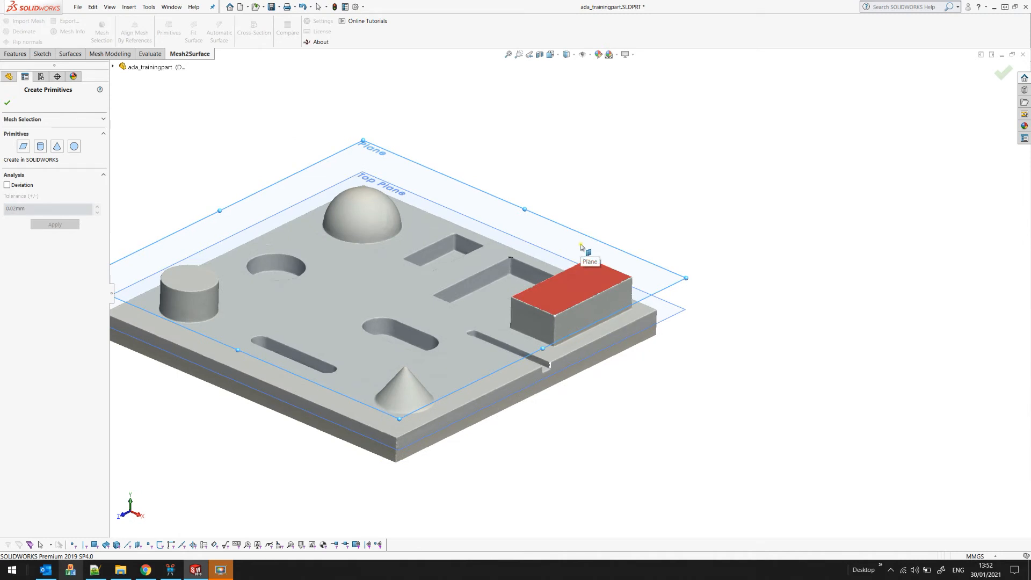
mouse_move(583, 248)
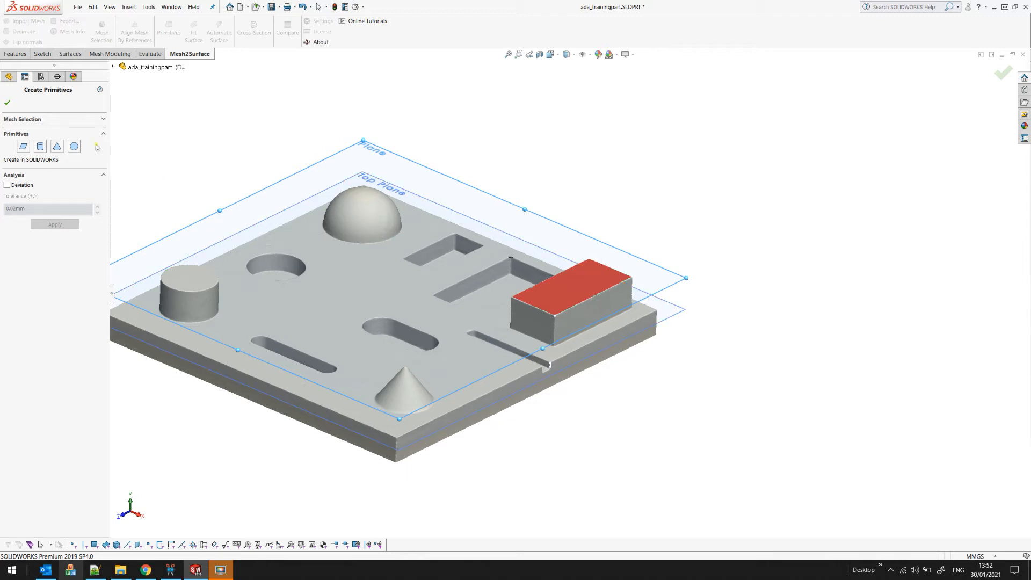
click(84, 119)
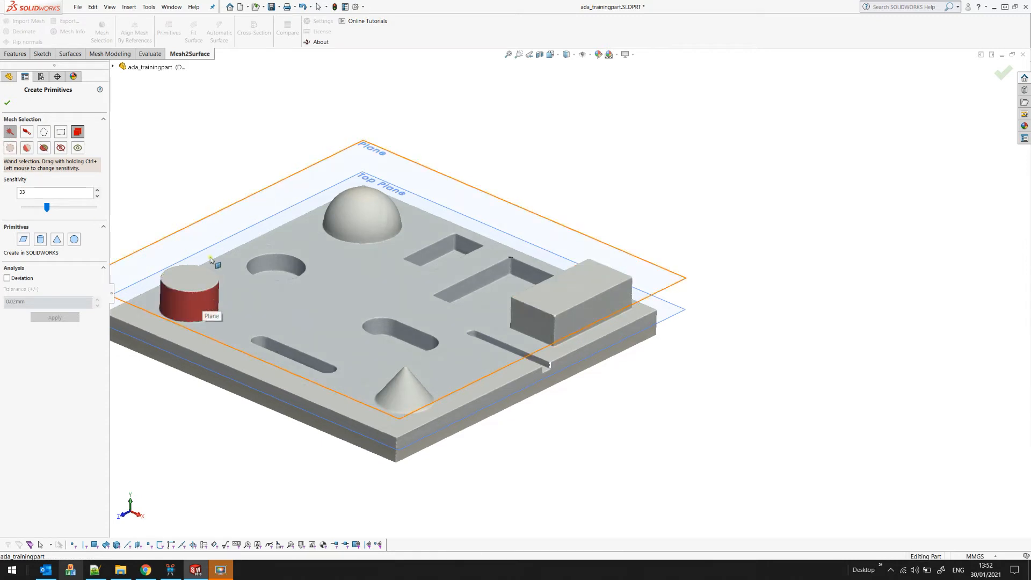
mouse_move(178, 260)
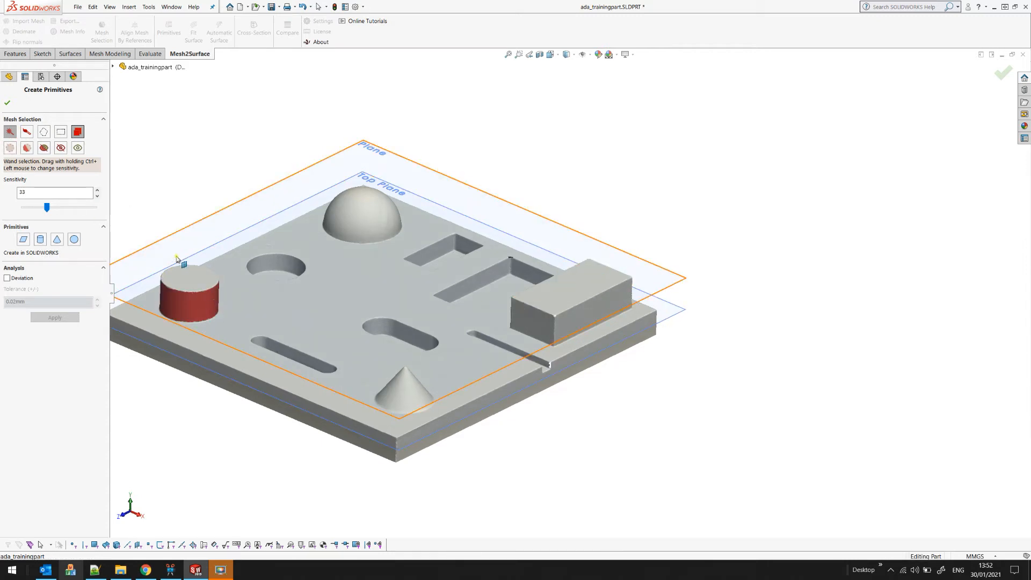
mouse_move(399, 256)
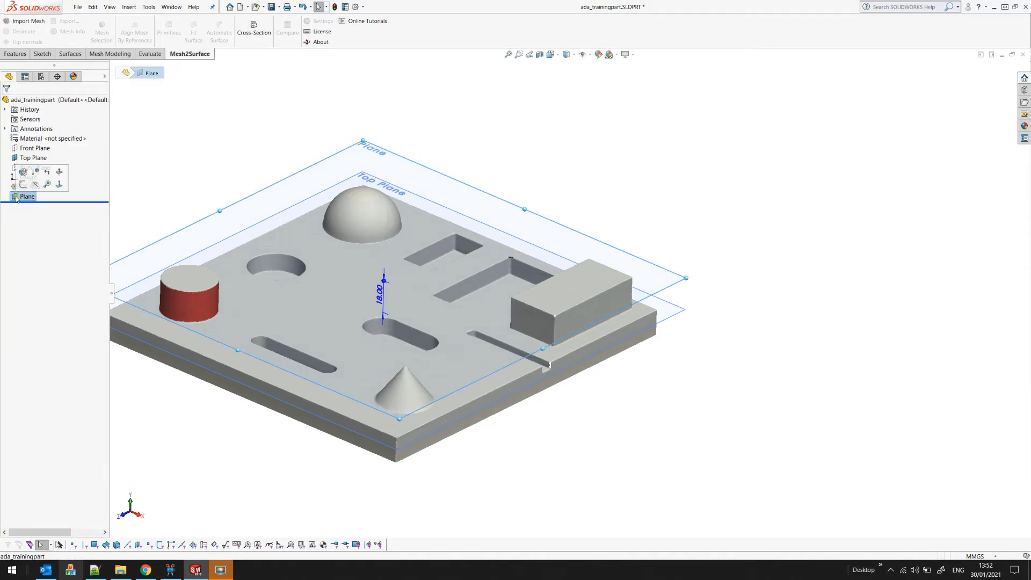
mouse_move(22, 174)
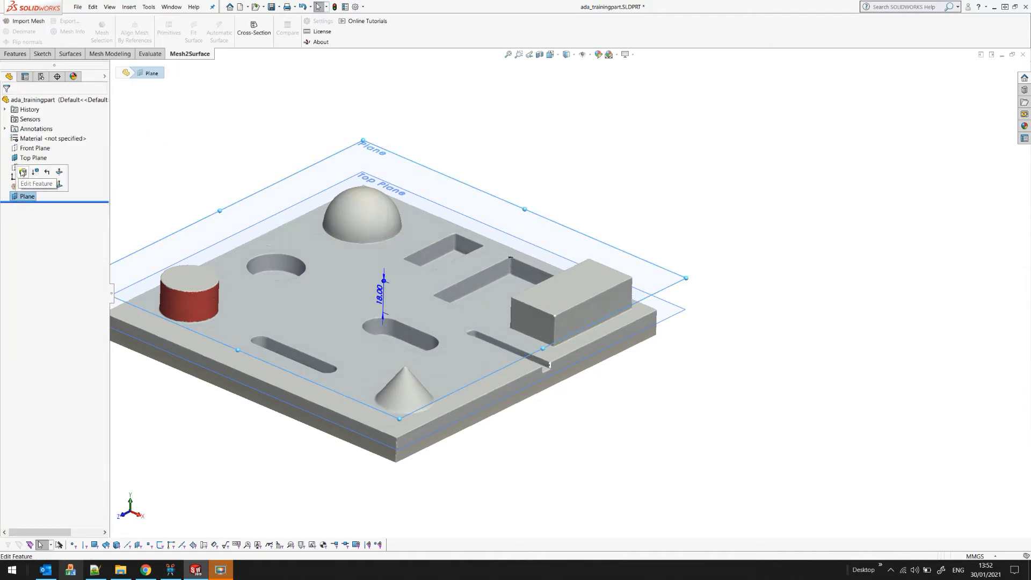
click(22, 173)
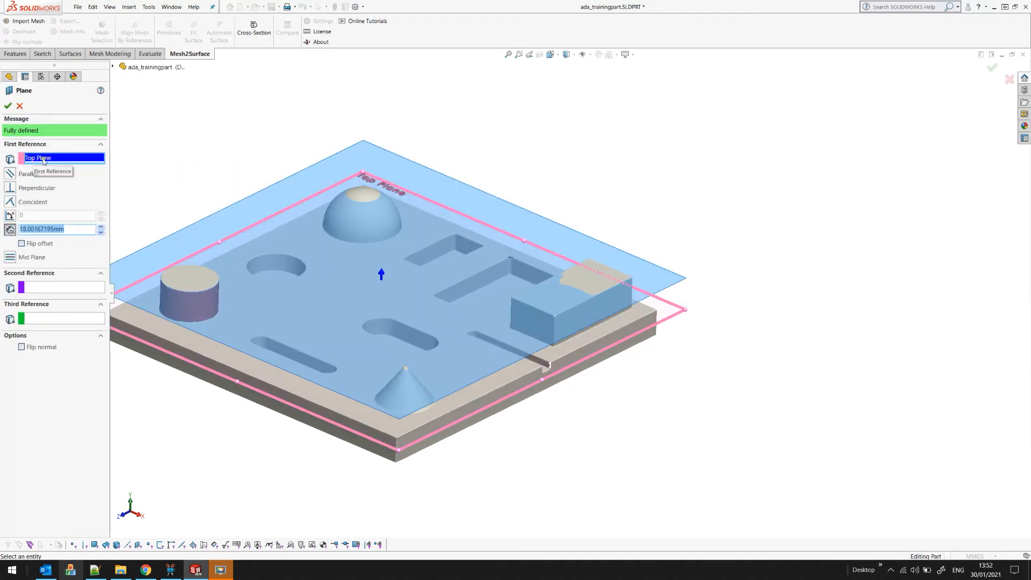
mouse_move(35, 236)
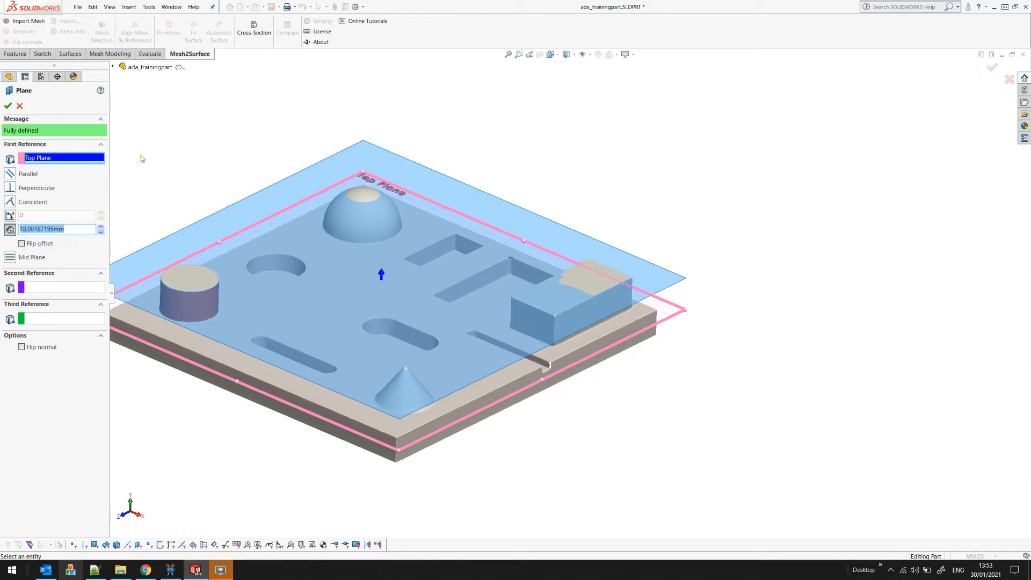
mouse_move(19, 105)
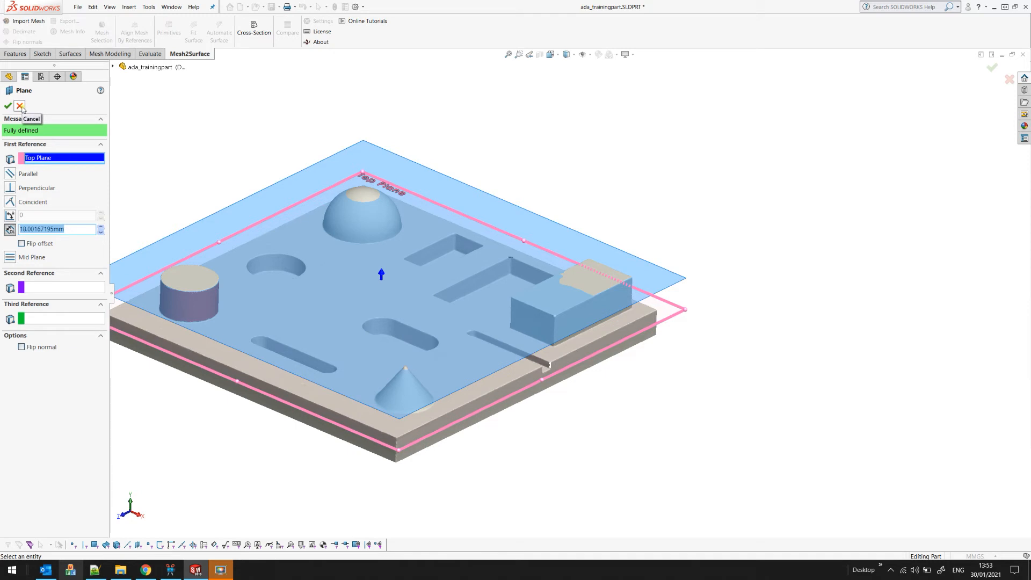
click(7, 105)
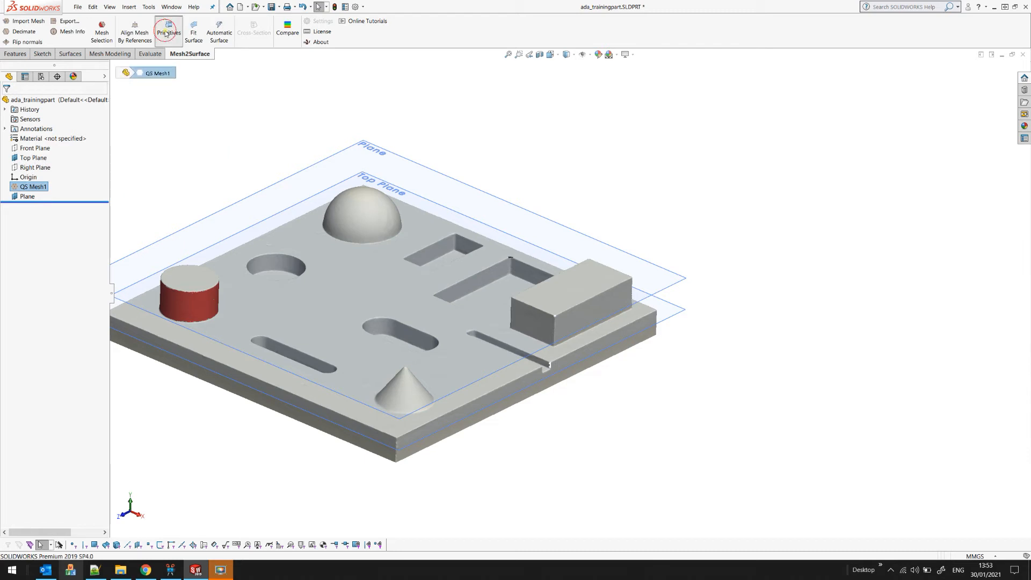
- Fit a Sphere primitive to the dome and create it as a solid body
click(168, 30)
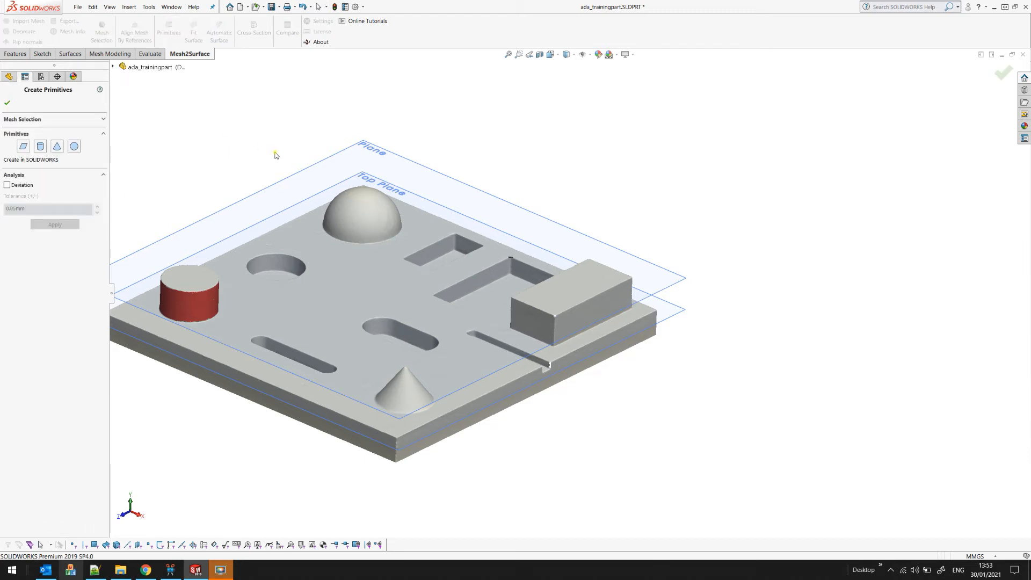
mouse_move(373, 213)
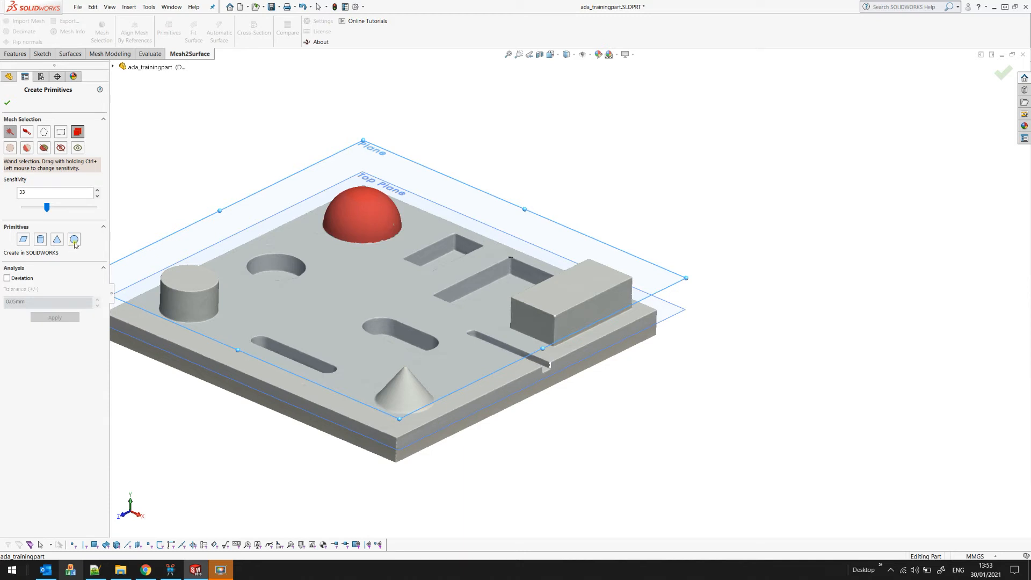
click(74, 240)
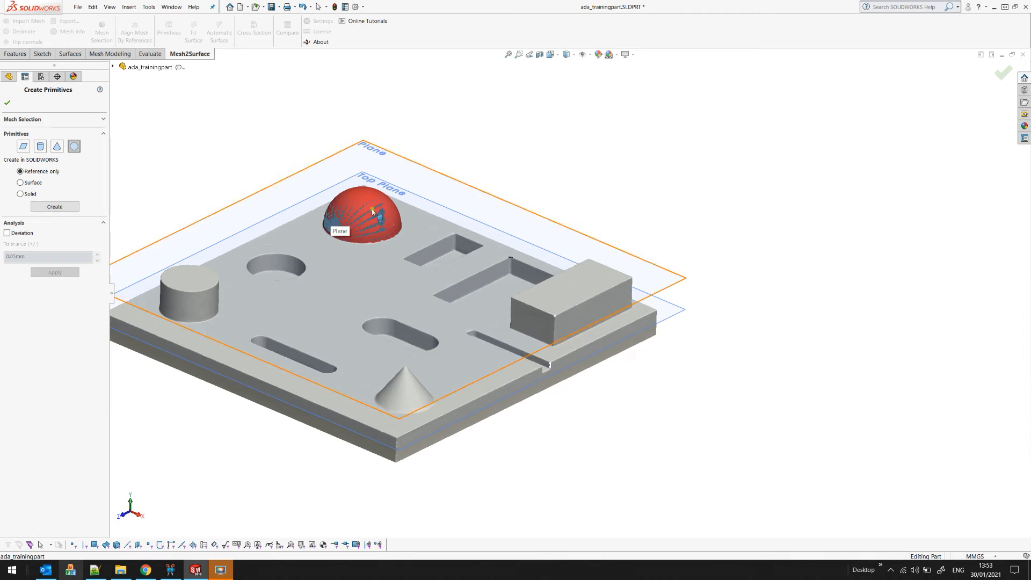
click(20, 194)
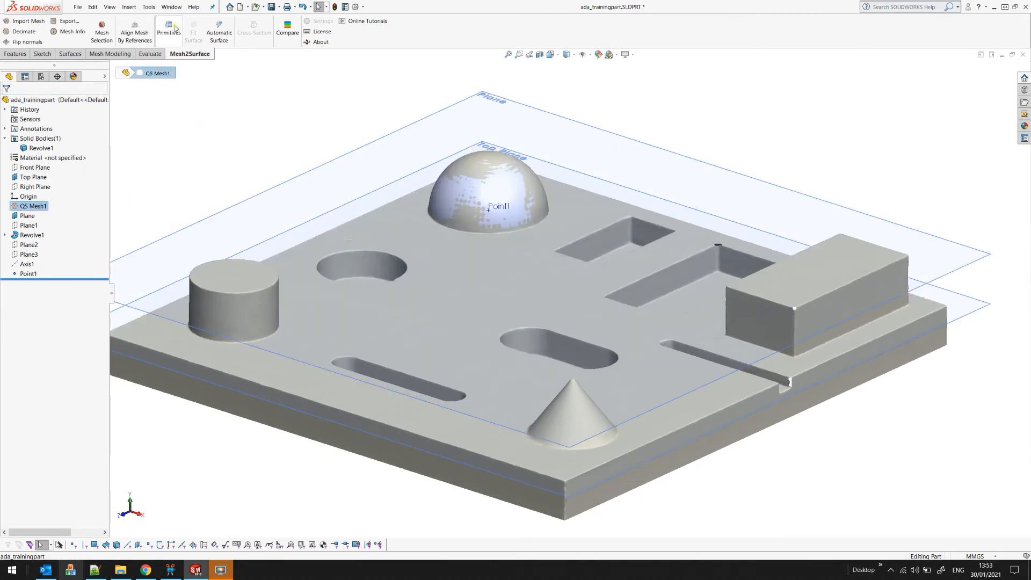
- Fit a cone to the conical boss, check its deviation, and create it as a surface
click(168, 27)
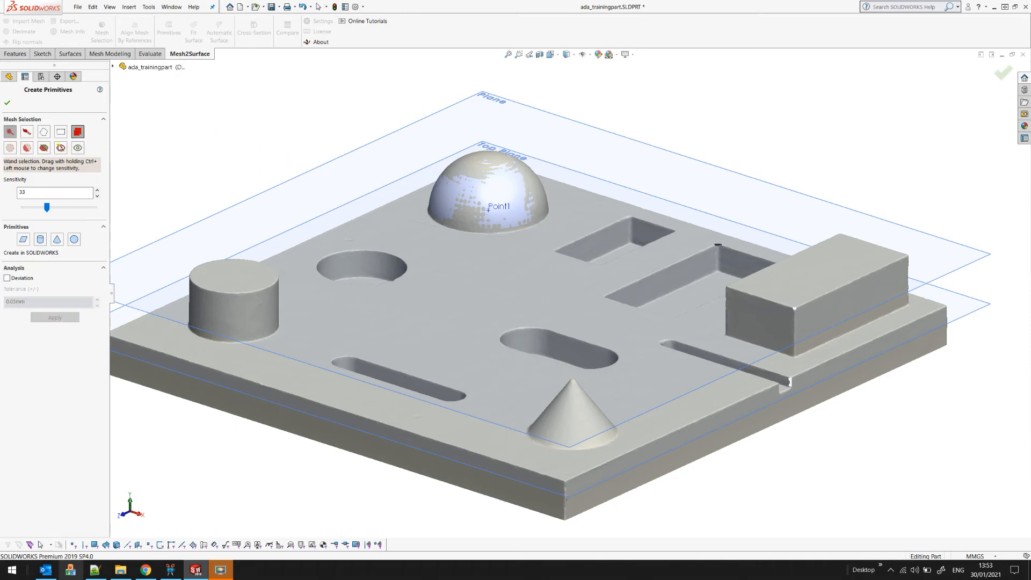
mouse_move(597, 460)
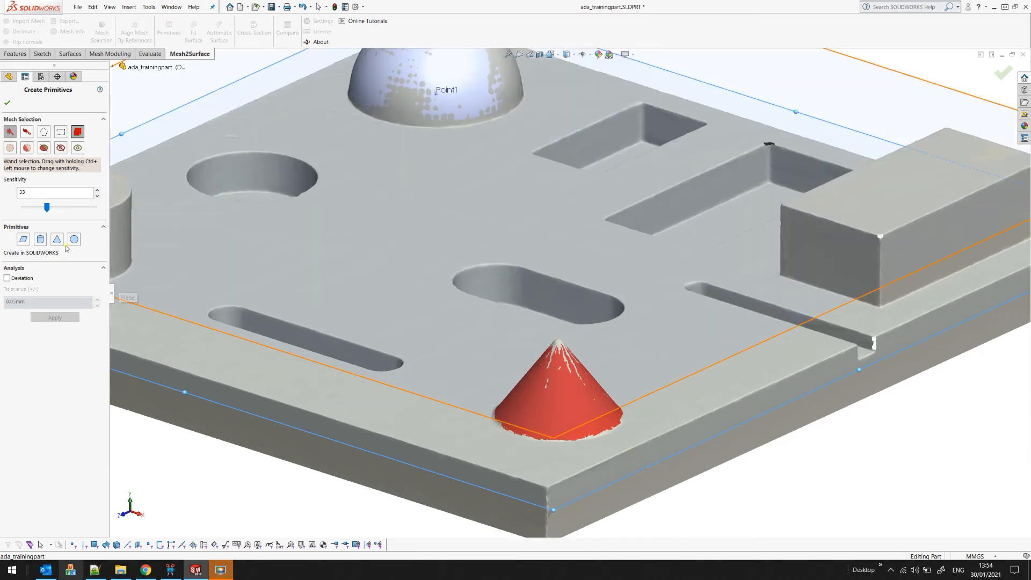
click(56, 239)
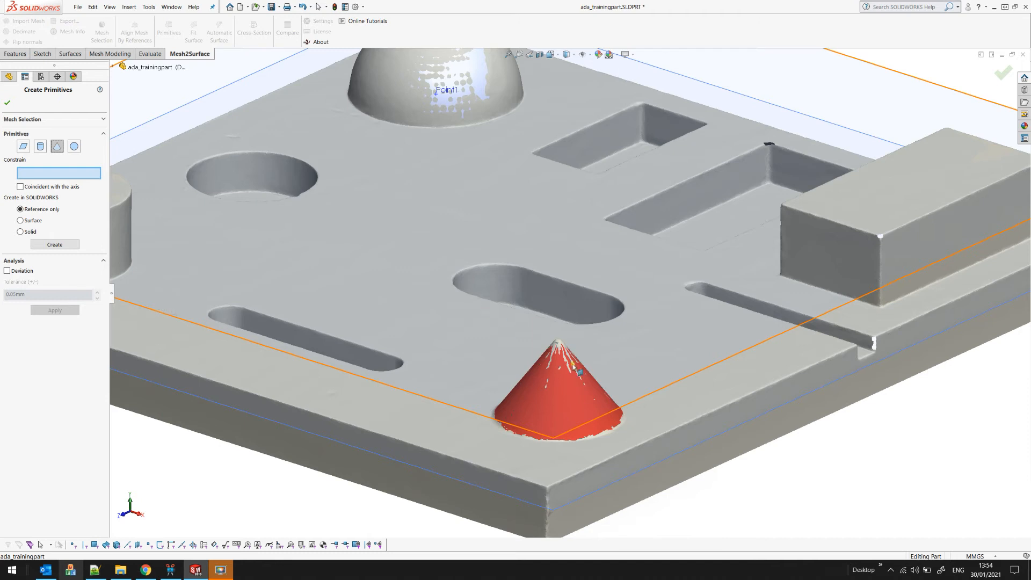
click(7, 270)
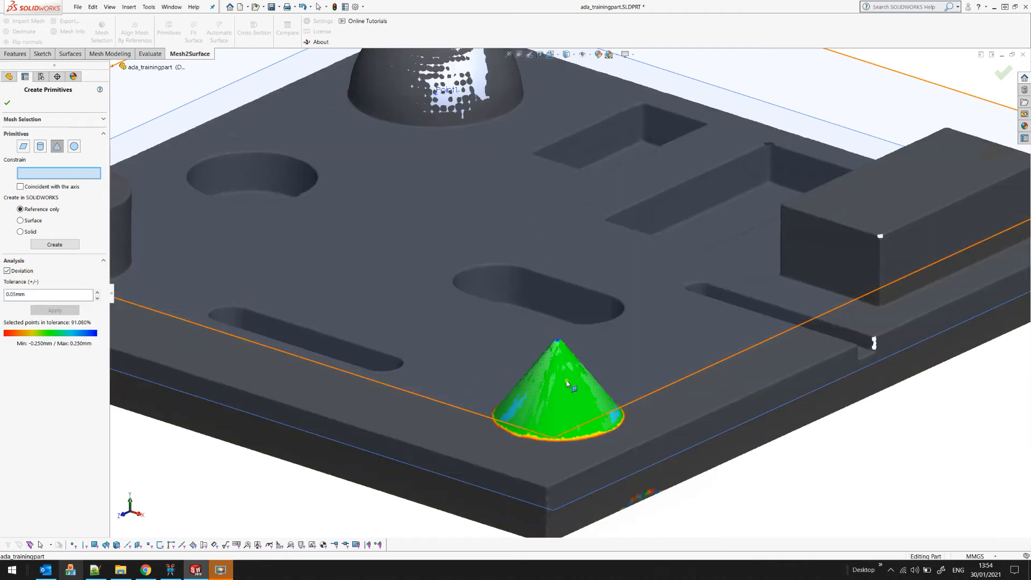
mouse_move(596, 433)
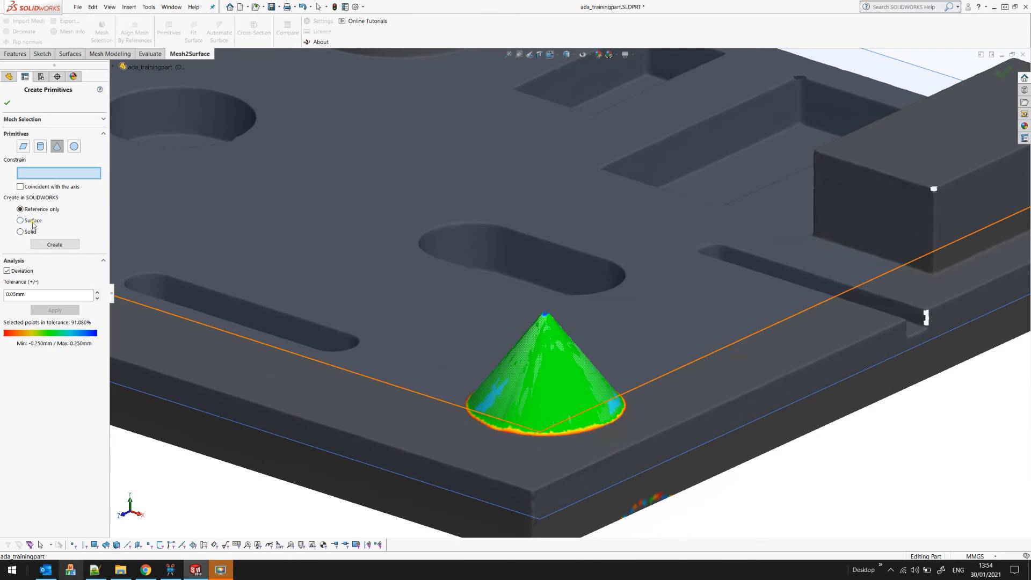
mouse_move(34, 212)
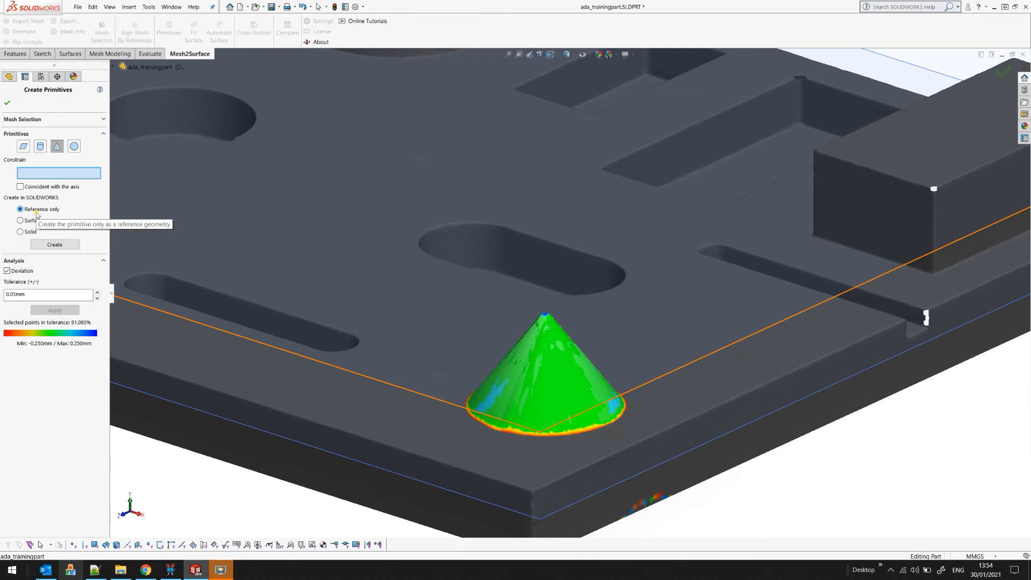
mouse_move(30, 220)
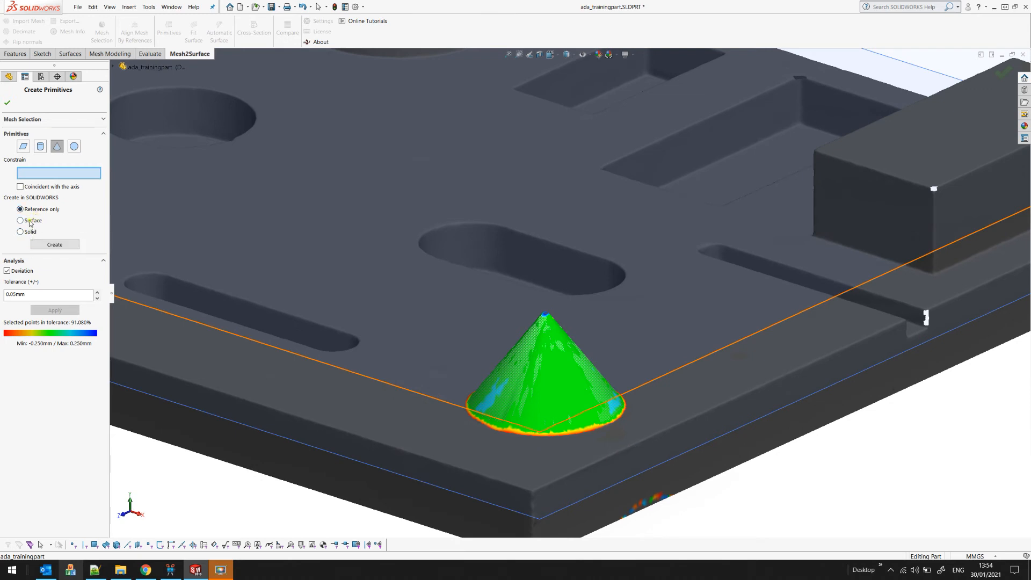
click(20, 220)
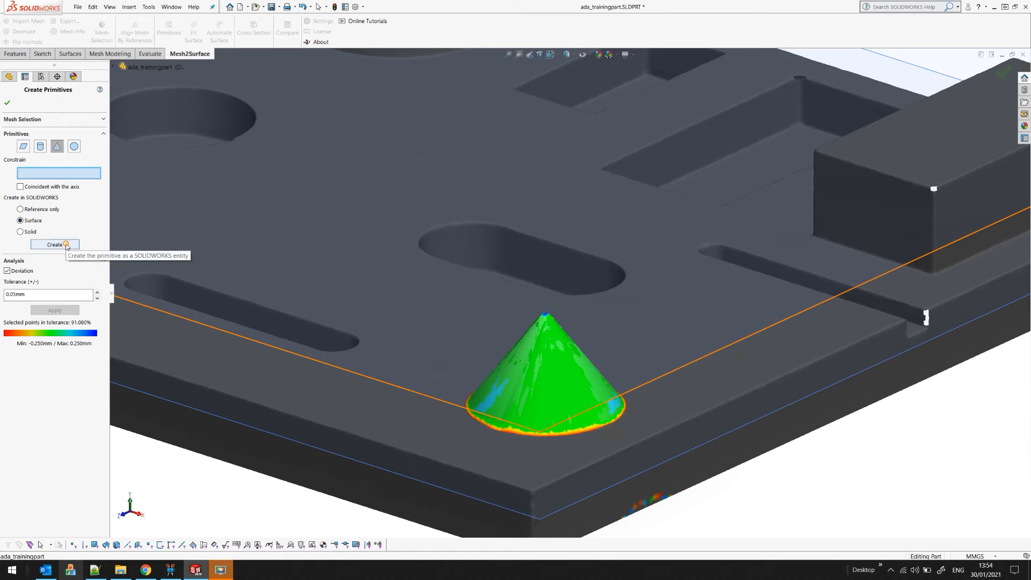
click(54, 245)
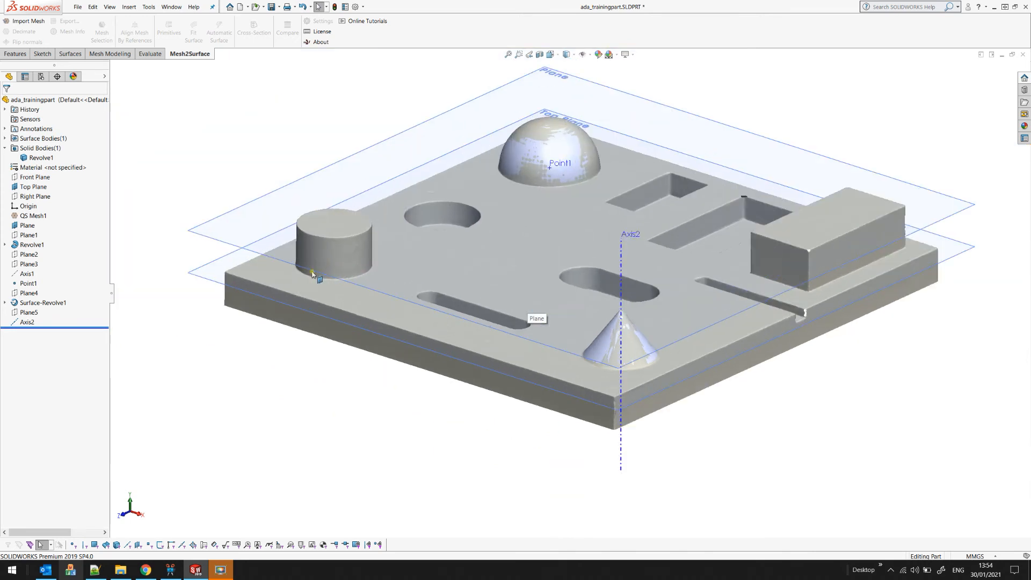
mouse_move(326, 271)
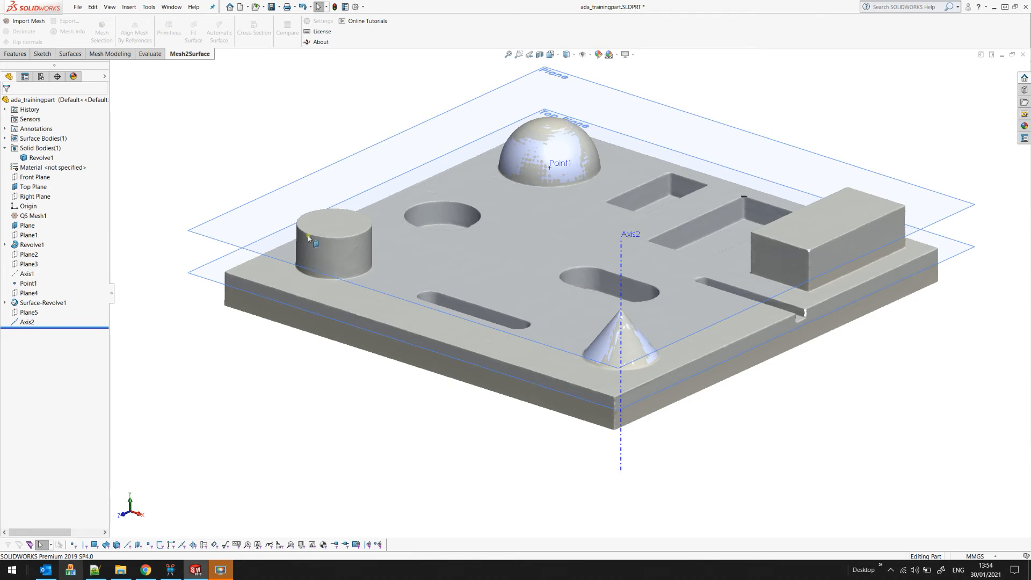
mouse_move(341, 258)
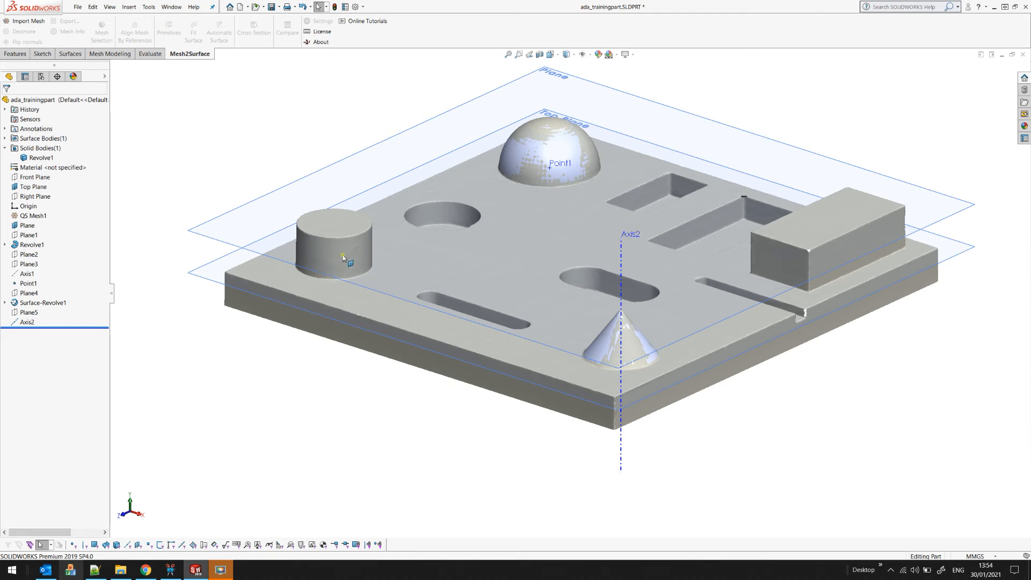
mouse_move(299, 256)
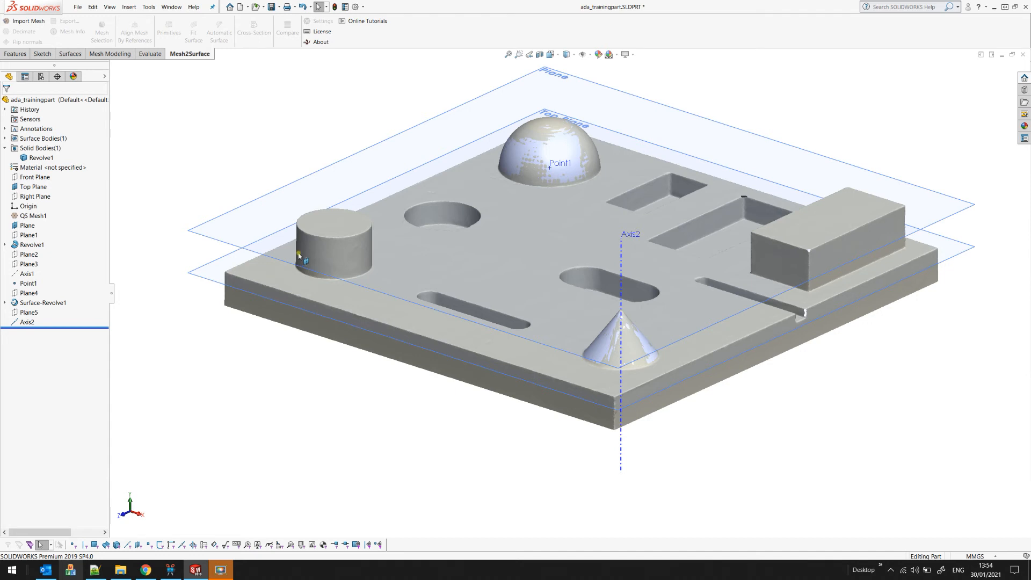
- Select QS Mesh1, open Primitives, and pick the round boss's cylindrical side wall
click(31, 215)
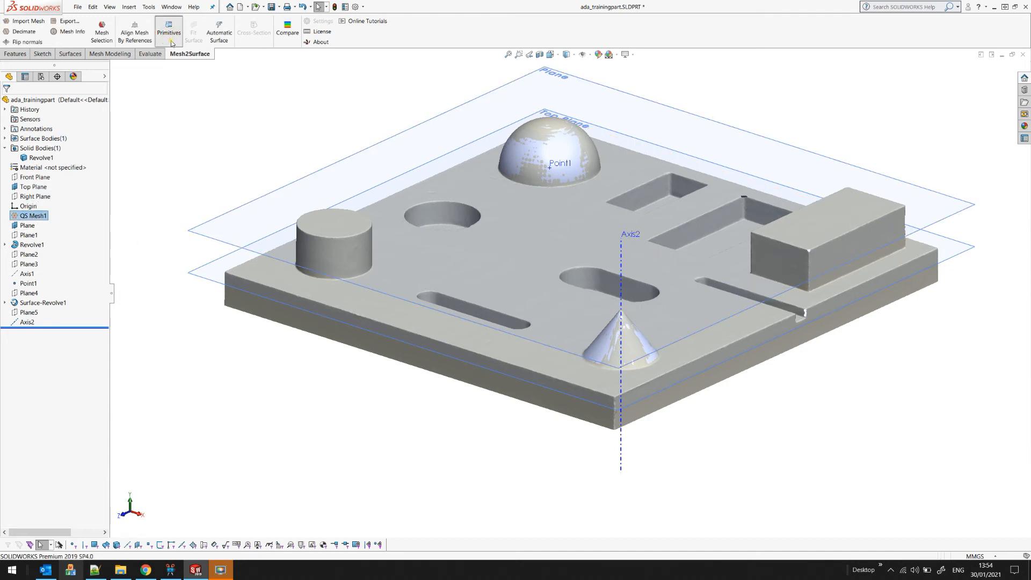
click(168, 28)
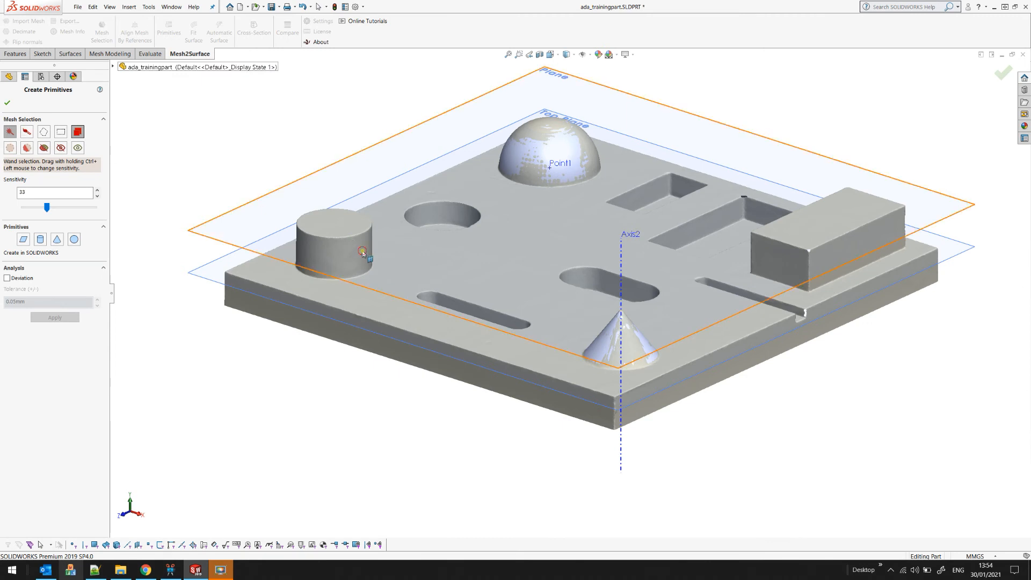
click(362, 253)
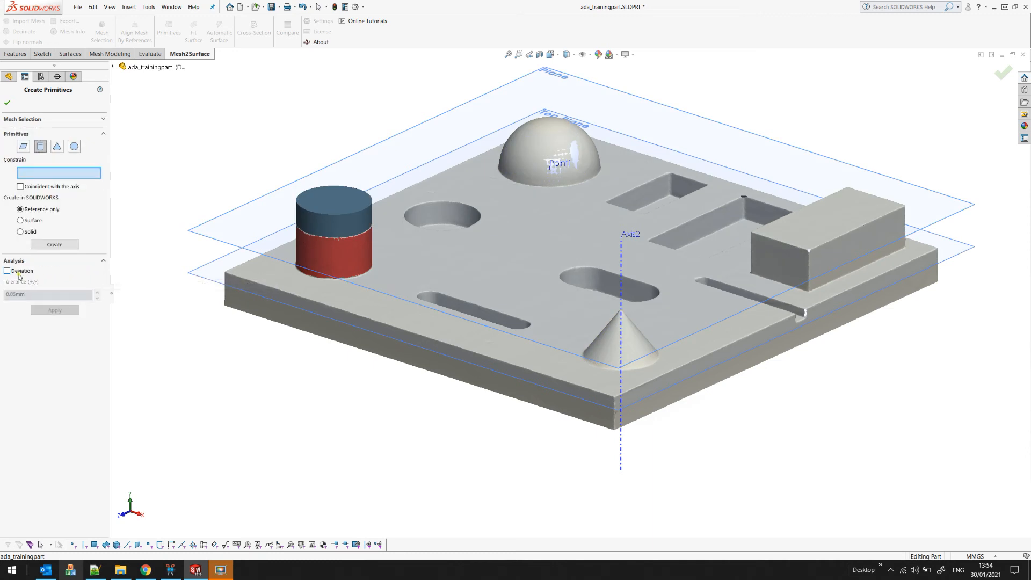
mouse_move(17, 276)
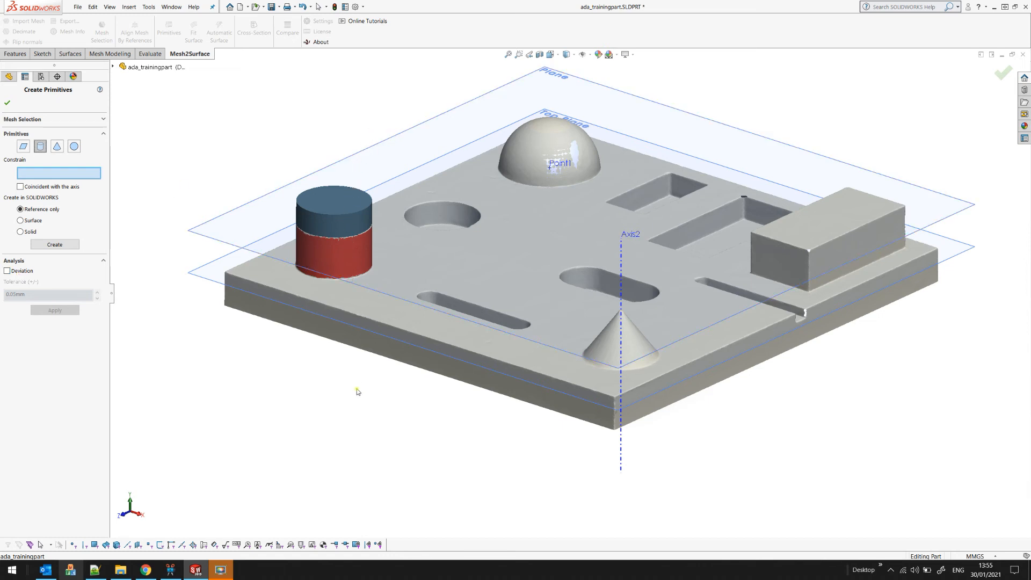
mouse_move(358, 365)
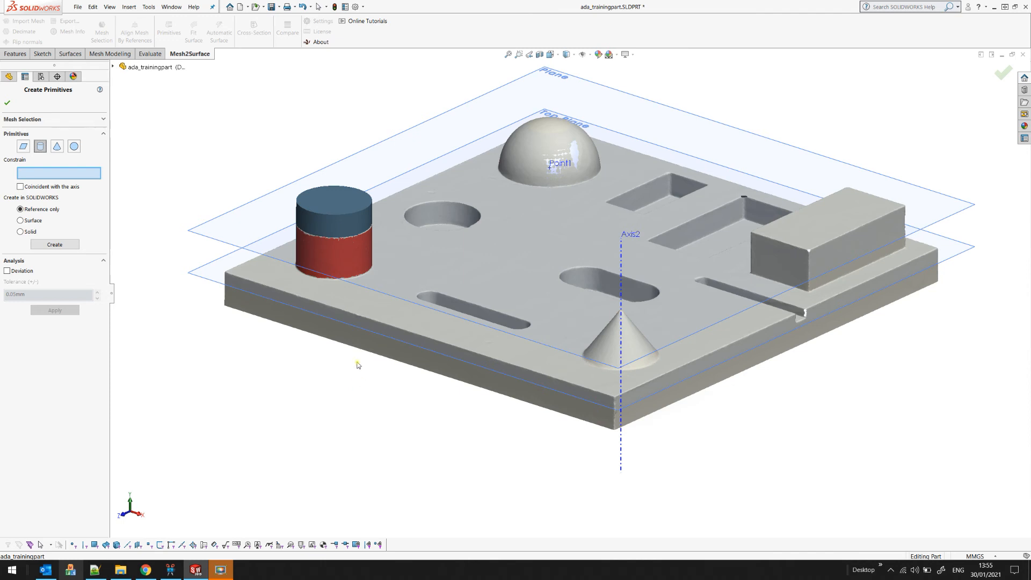
mouse_move(329, 161)
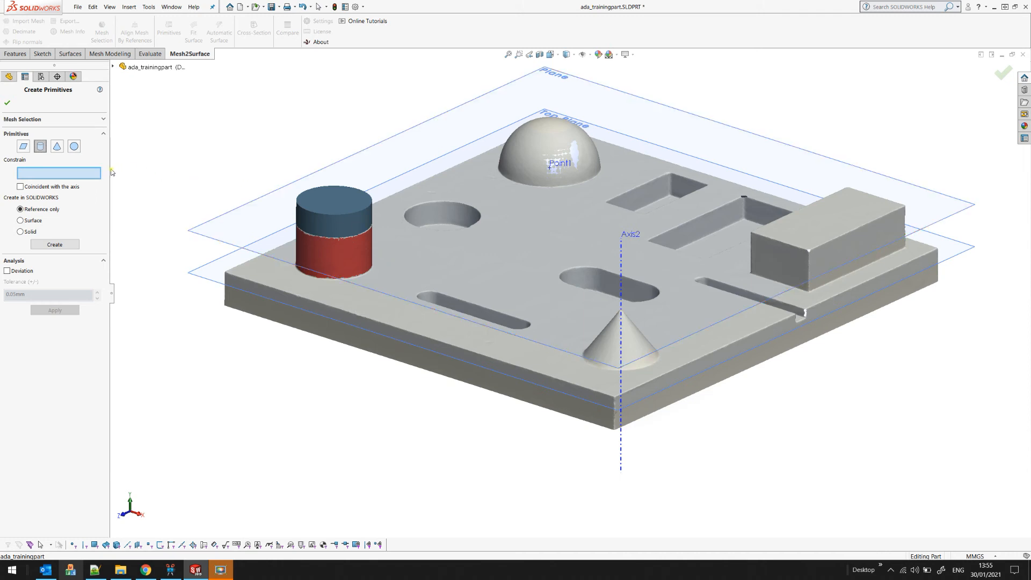
mouse_move(211, 158)
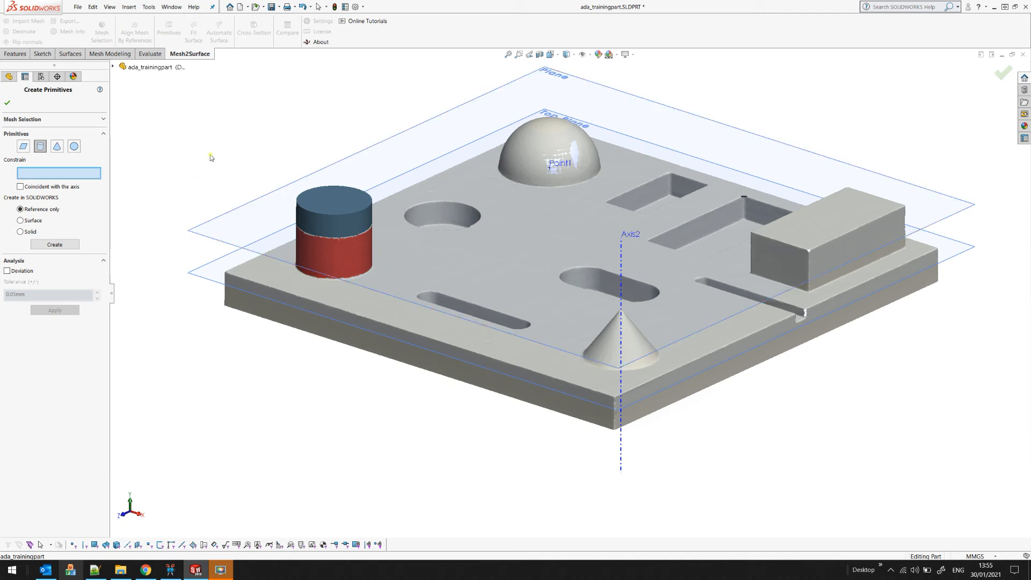
mouse_move(623, 249)
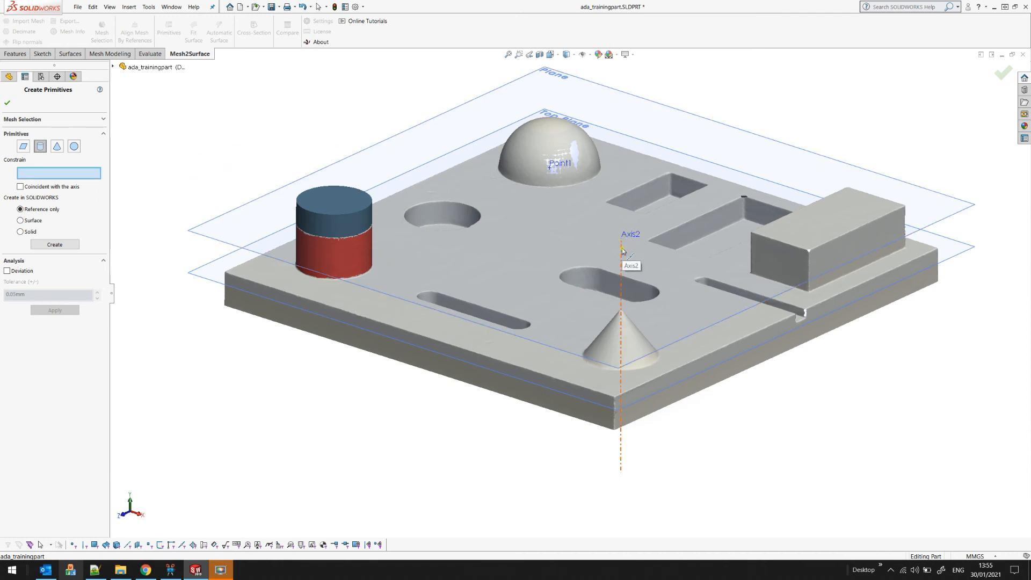
- Pick Axis2 in the graphics area as the cylinder fit's constraint
click(620, 246)
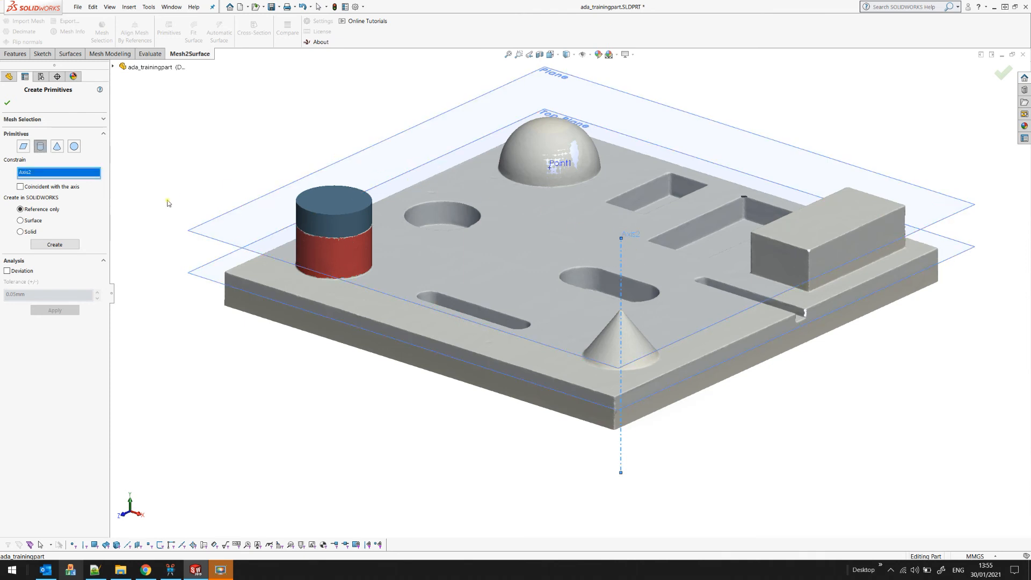
mouse_move(203, 194)
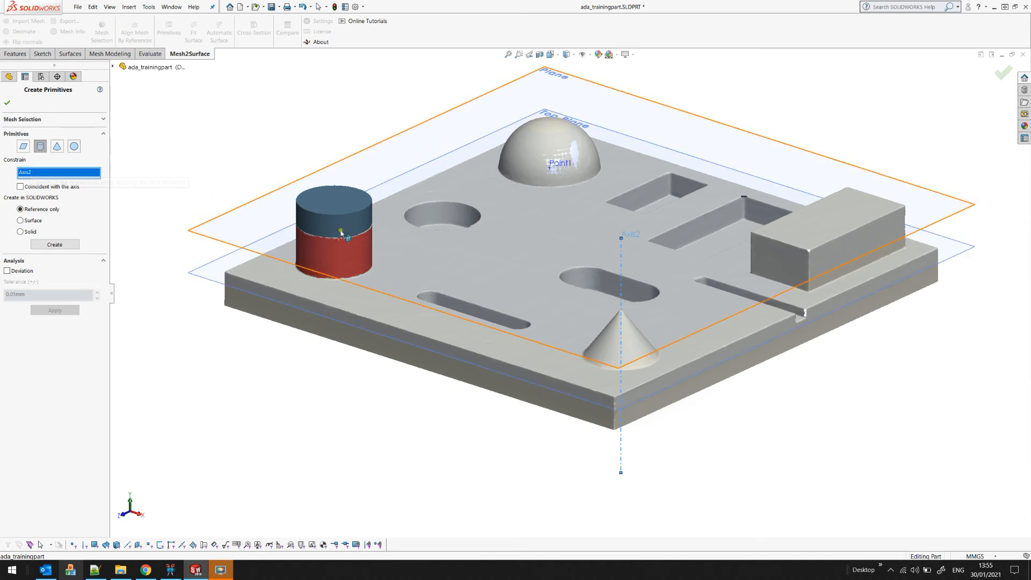
click(326, 128)
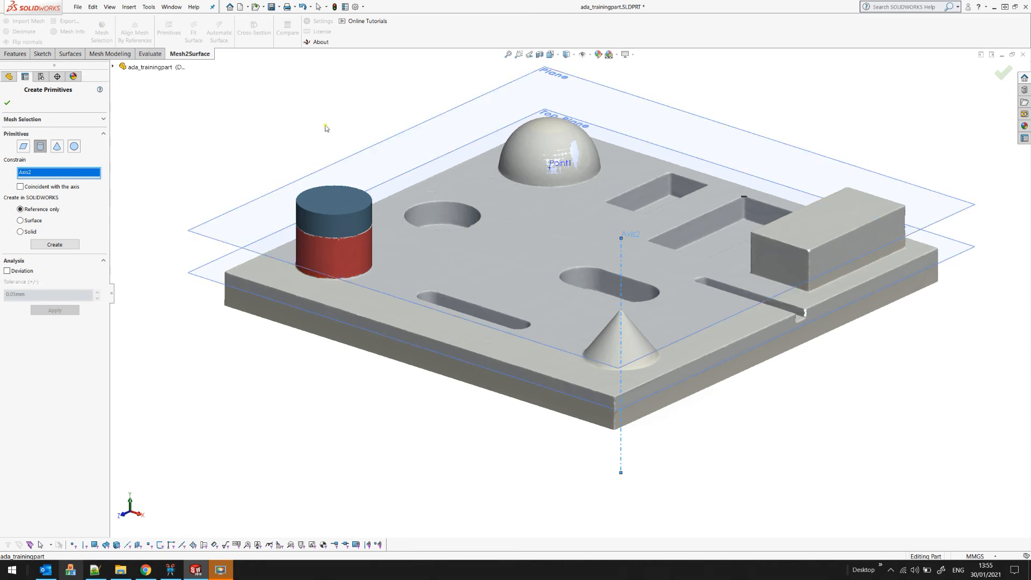
mouse_move(333, 347)
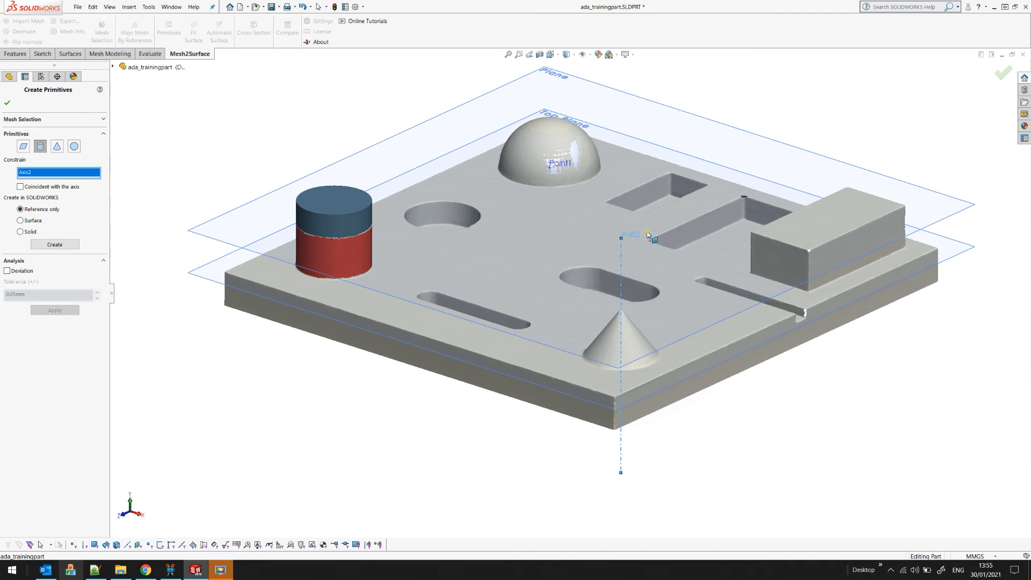
mouse_move(638, 239)
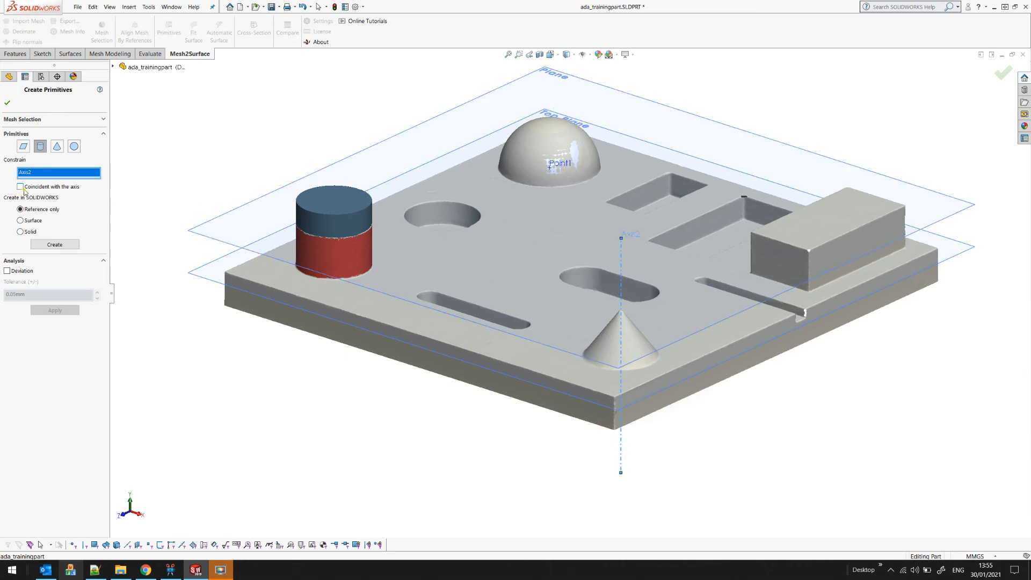
mouse_move(411, 229)
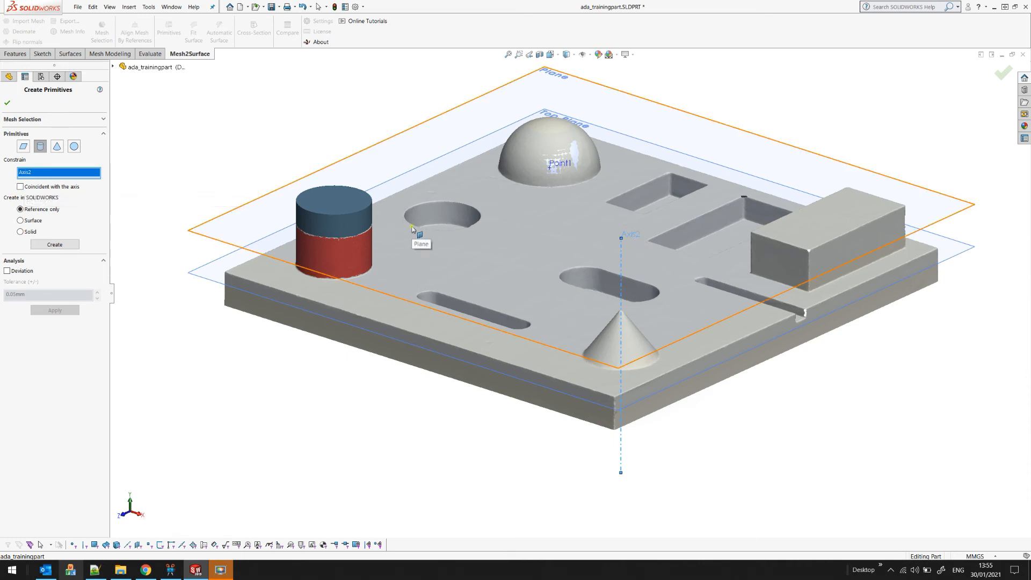
mouse_move(329, 68)
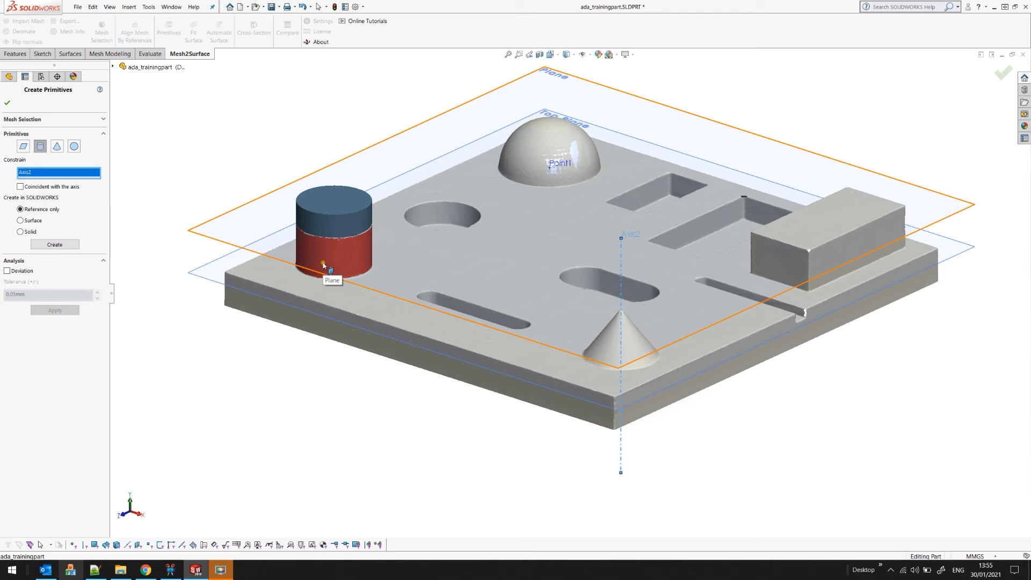
mouse_move(278, 235)
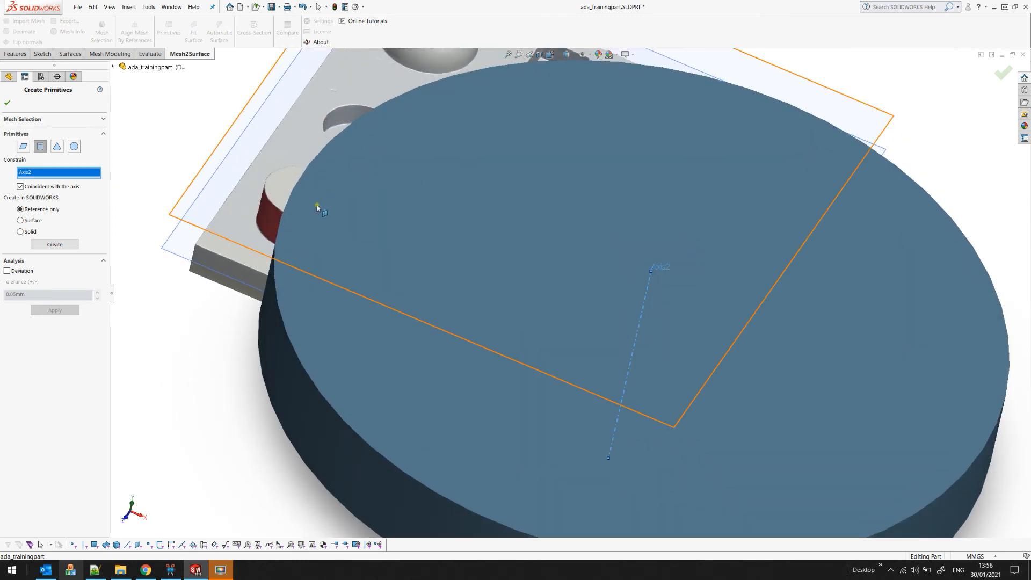
mouse_move(152, 183)
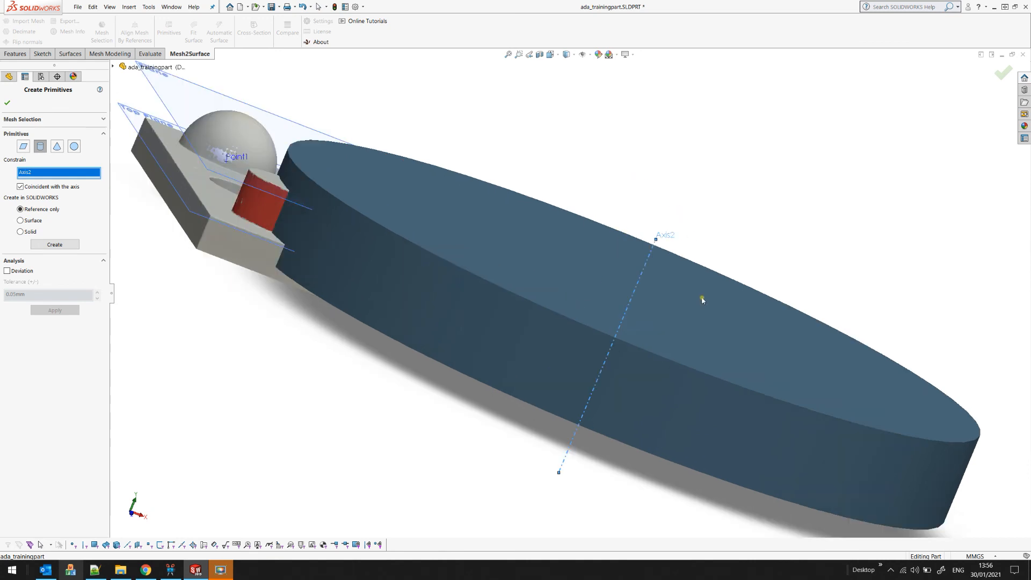
mouse_move(585, 424)
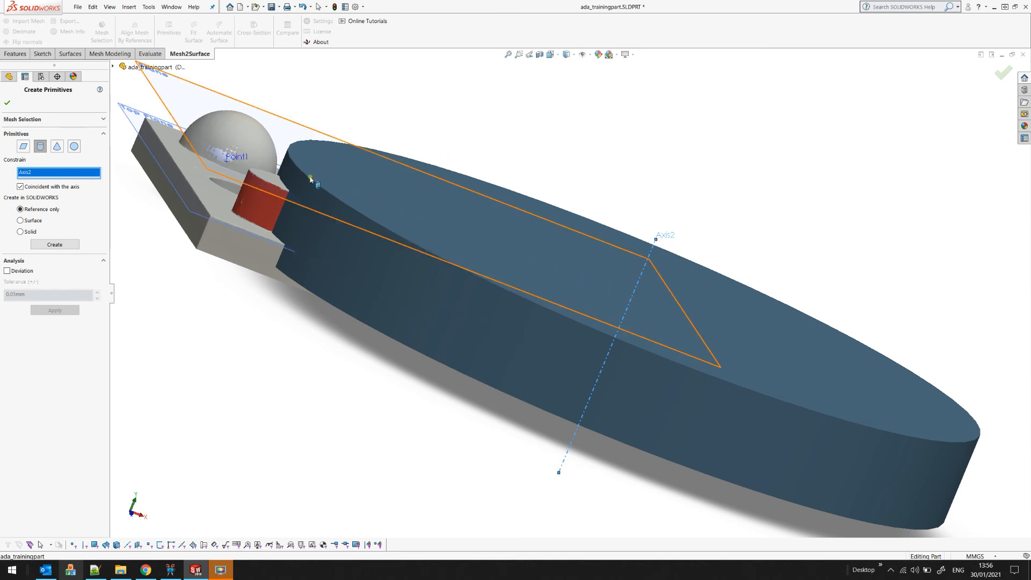
mouse_move(379, 231)
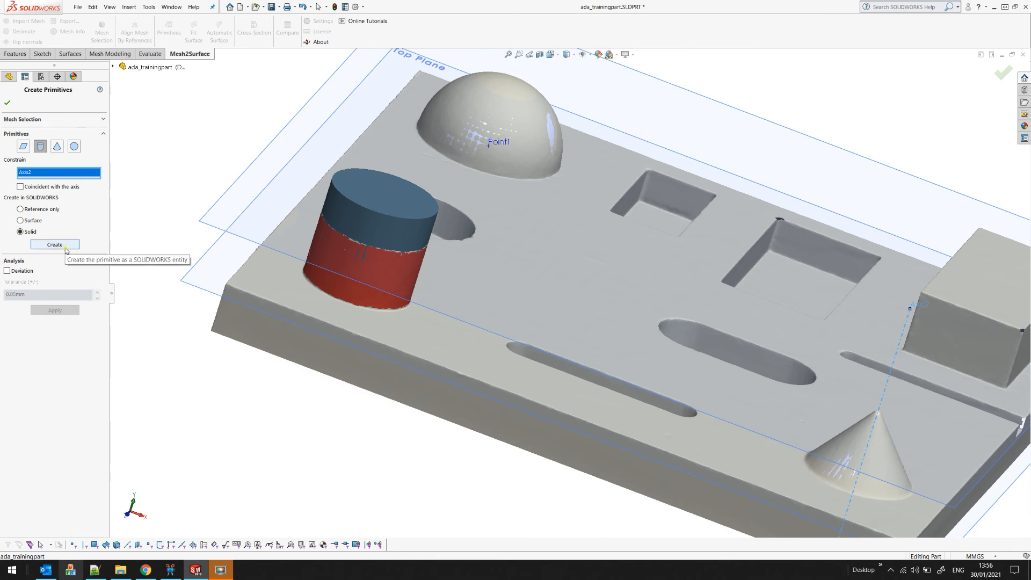
- Enable the cylinder fit's deviation map, showing about 79% of points within 0.05 mm
click(9, 271)
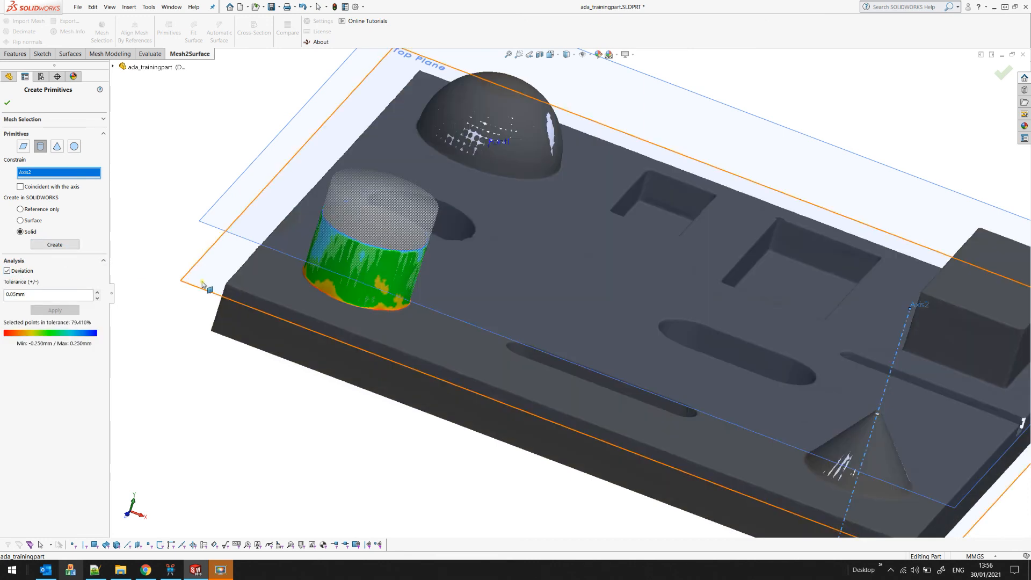
mouse_move(356, 284)
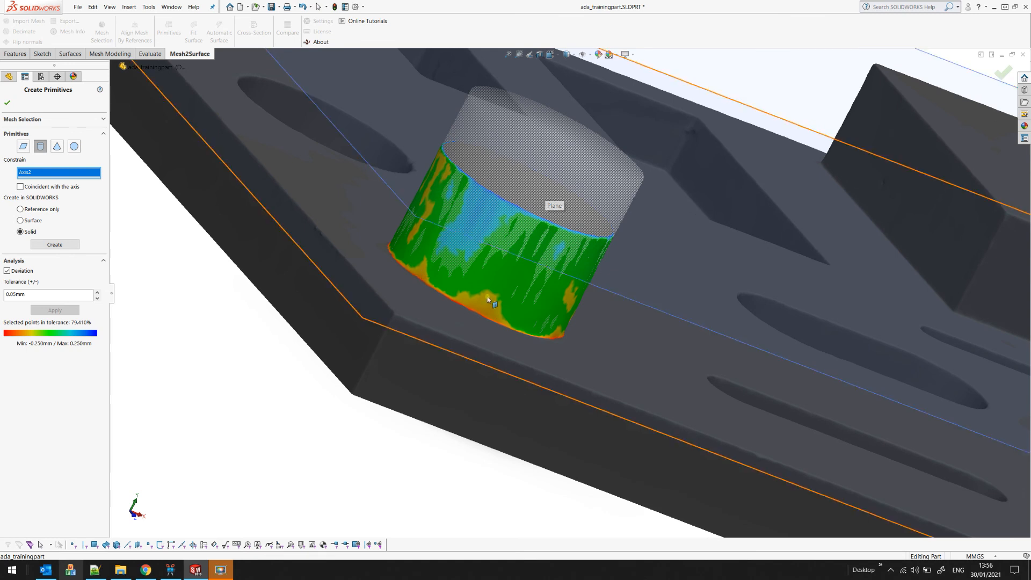
mouse_move(484, 231)
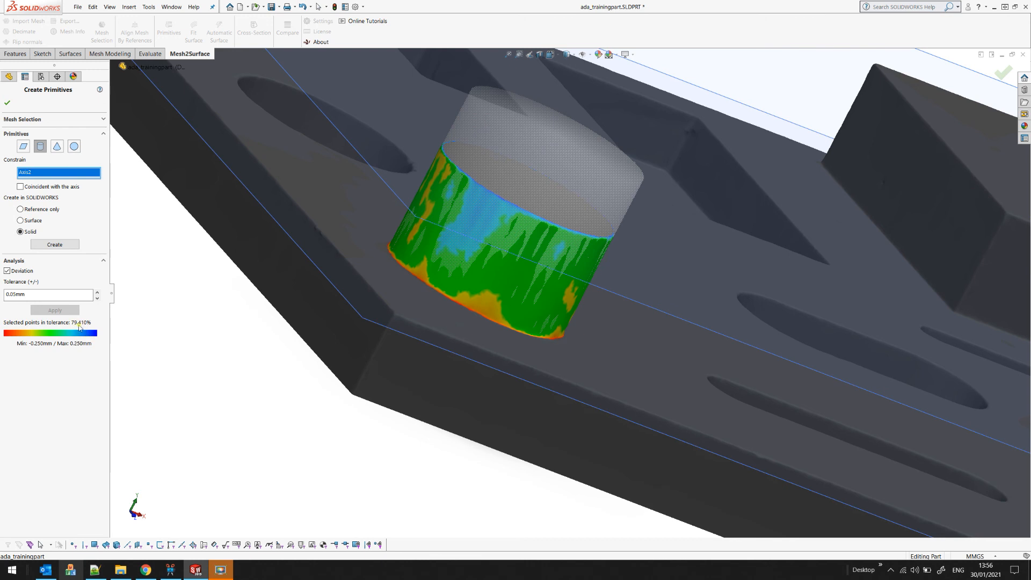
mouse_move(473, 225)
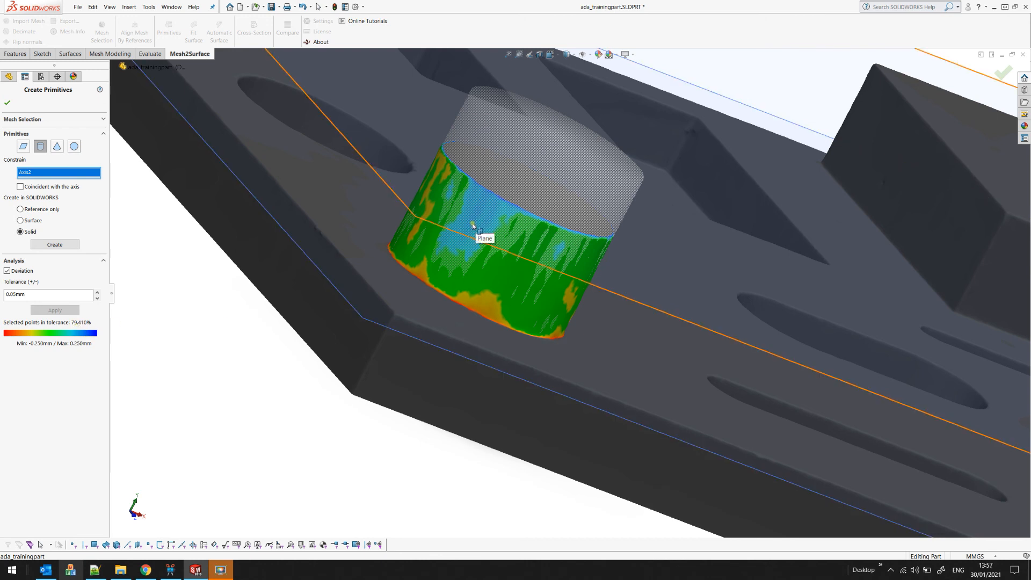